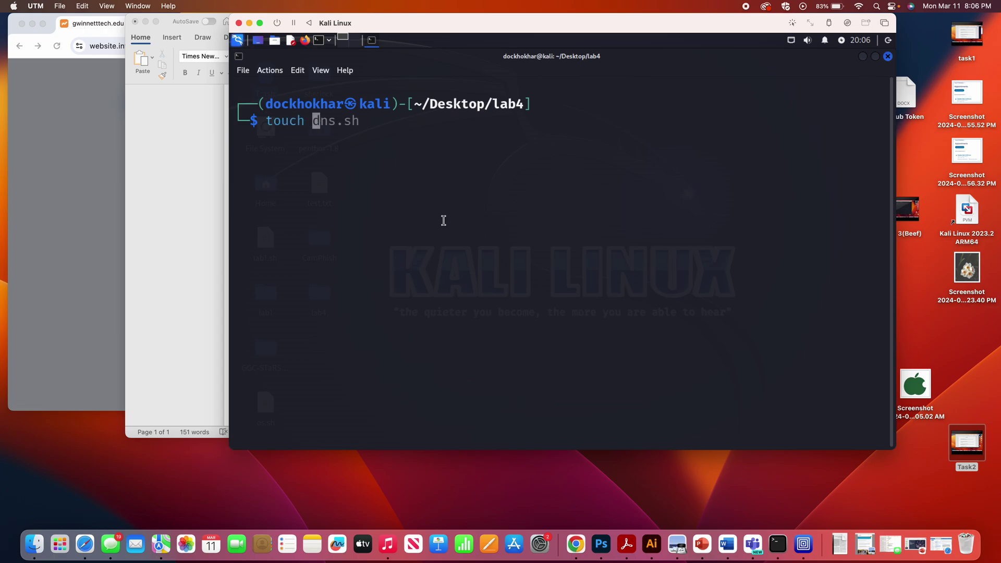
Step: Create port.sh in the lab4 folder and give it 777 permissions
{"action": "type", "text": "port"}
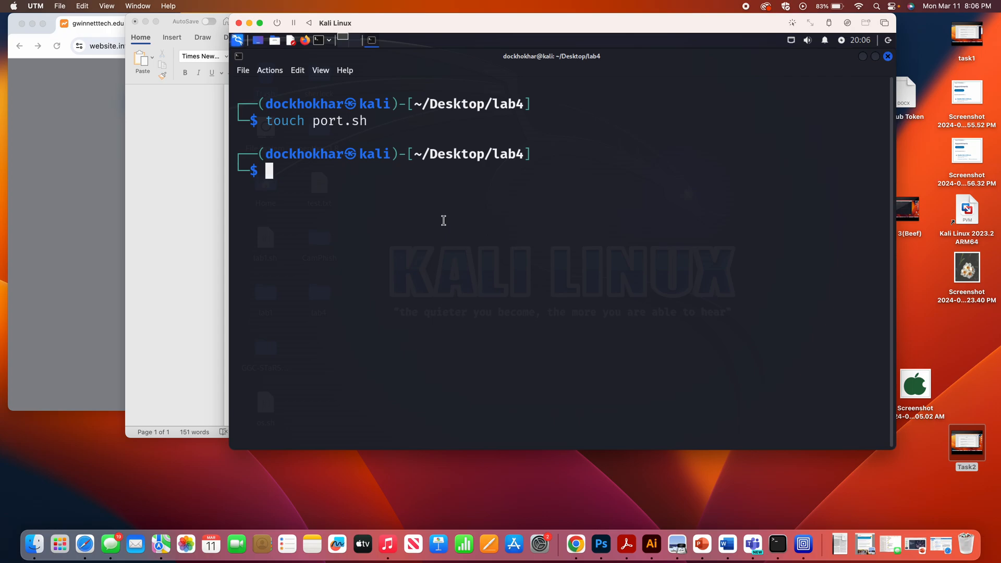
{"action": "type", "text": "chmod 777 dns.sh"}
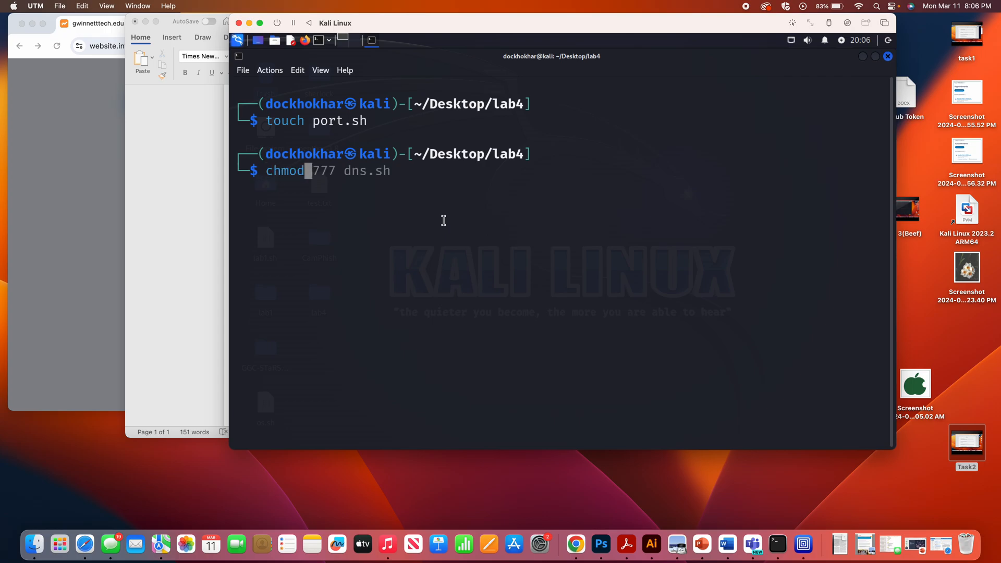
{"action": "type", "text": "por"}
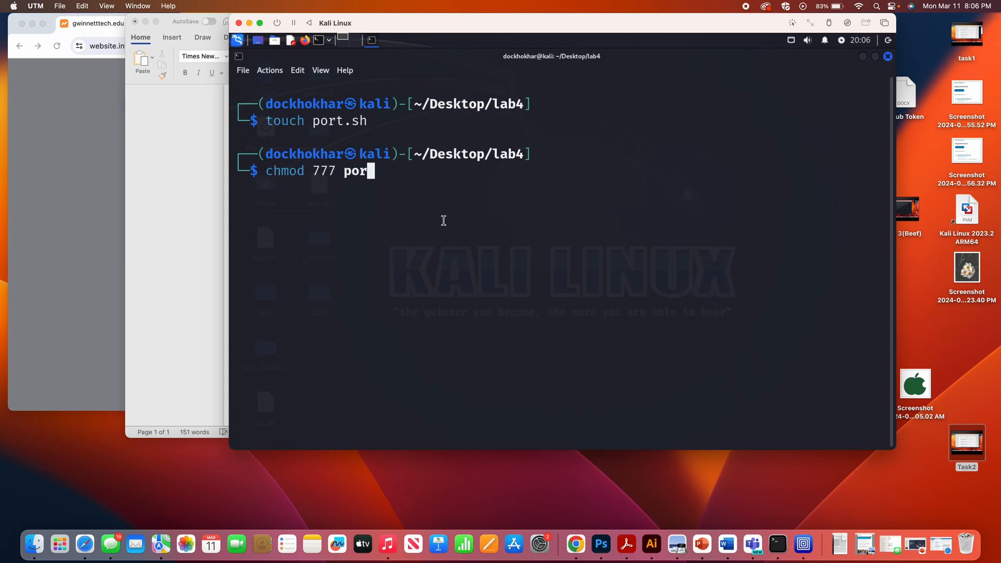
{"action": "key", "text": "Return"}
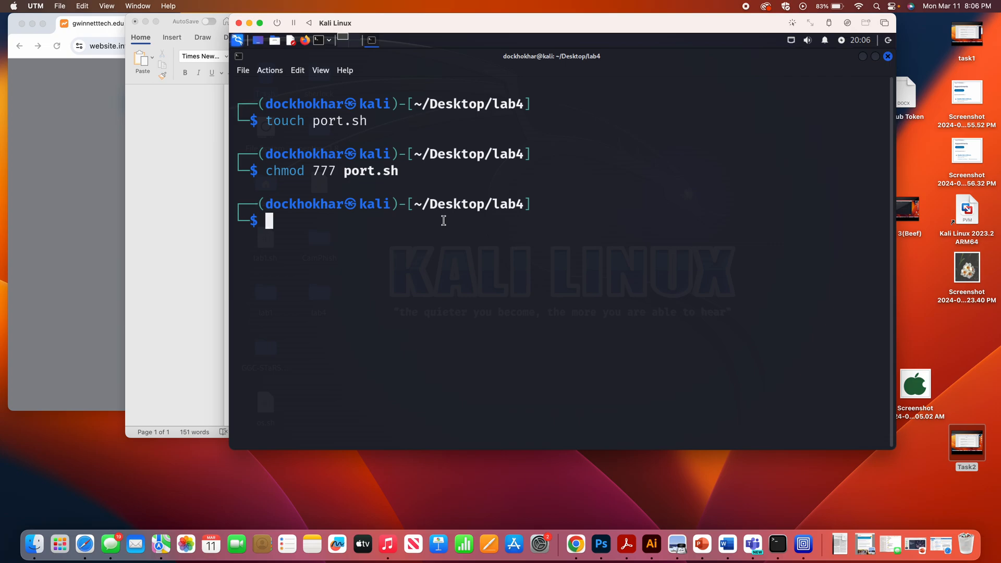
{"action": "type", "text": "nano ping.sh"}
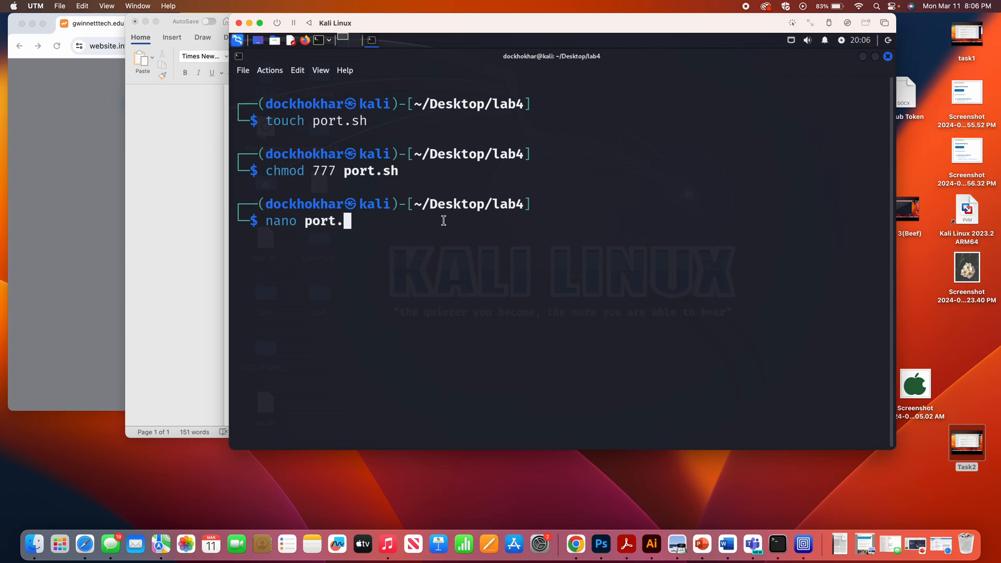
Step: Open port.sh in nano and add the #!/bin/bash shebang and a divider line variable
{"action": "key", "text": "Return"}
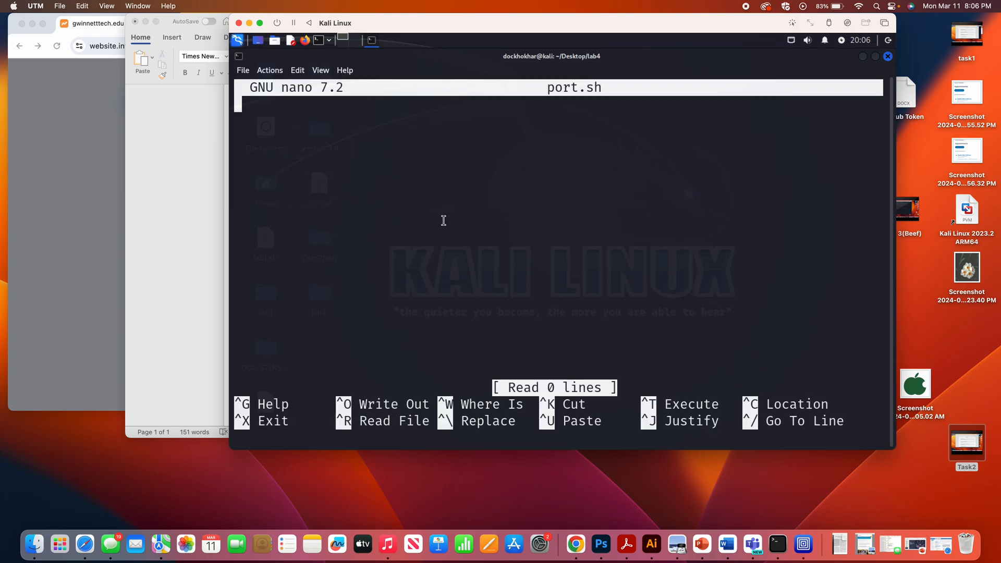
{"action": "type", "text": "#!"}
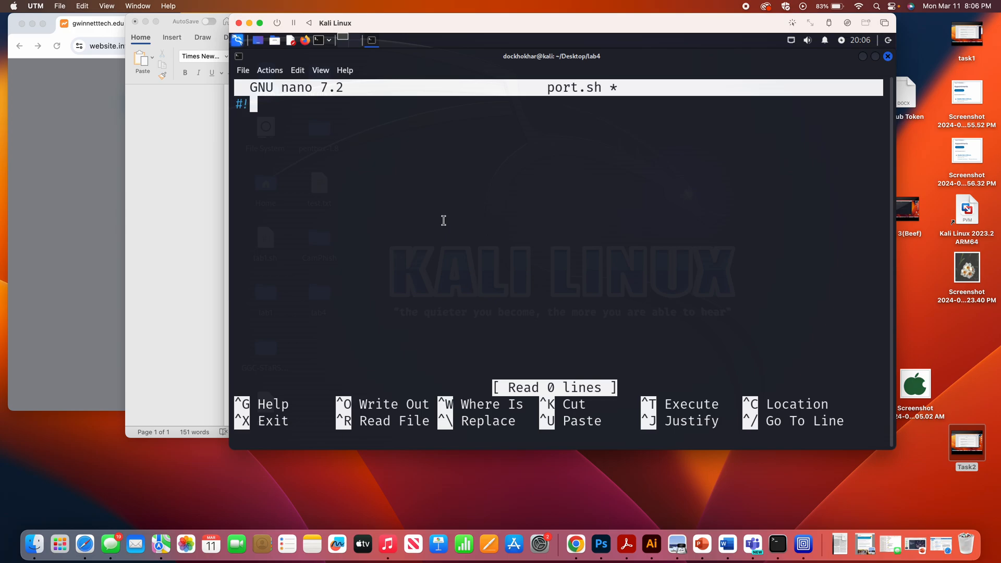
{"action": "type", "text": "/bin/bash"}
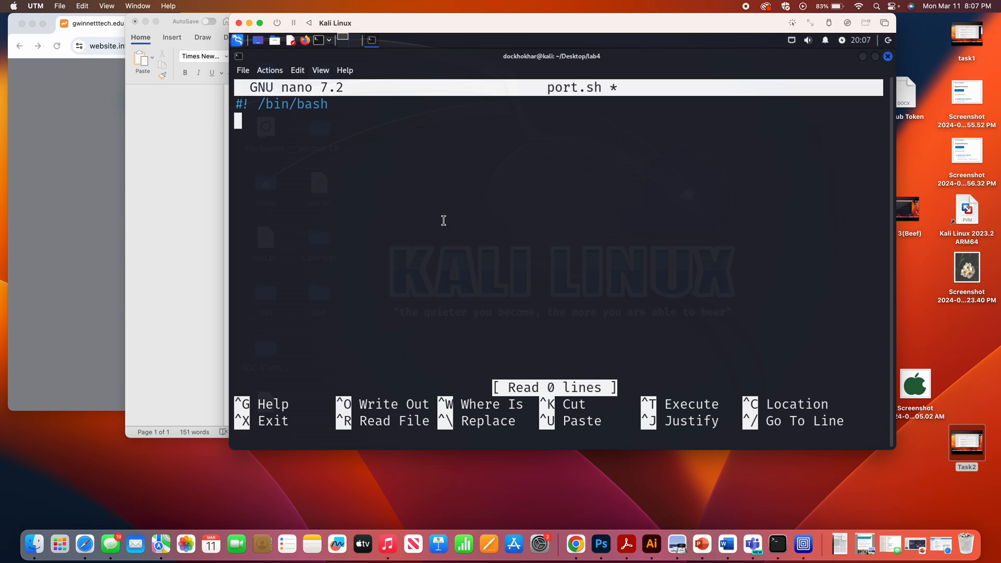
{"action": "type", "text": "line=\"══════════════════"}
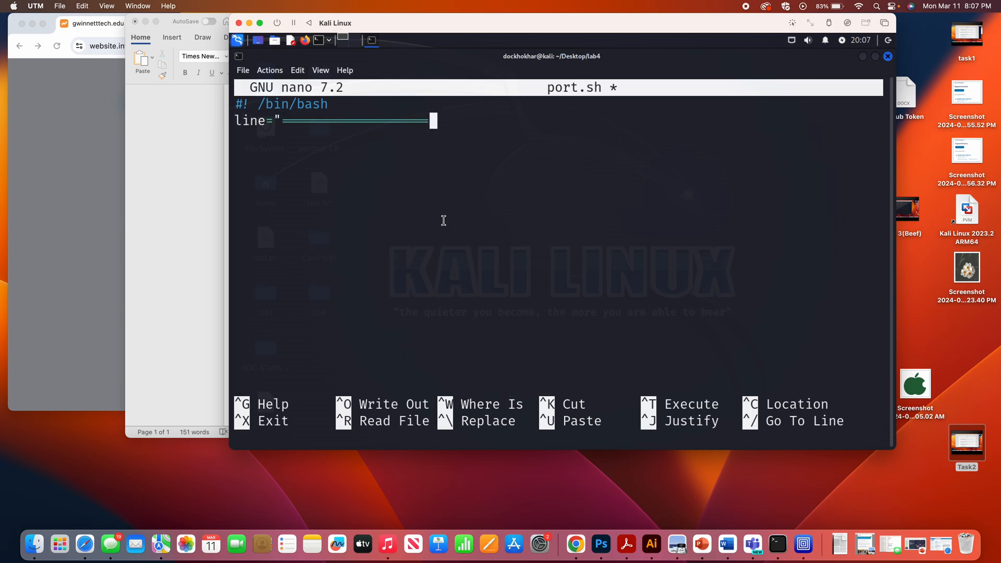
{"action": "key", "text": "Return"}
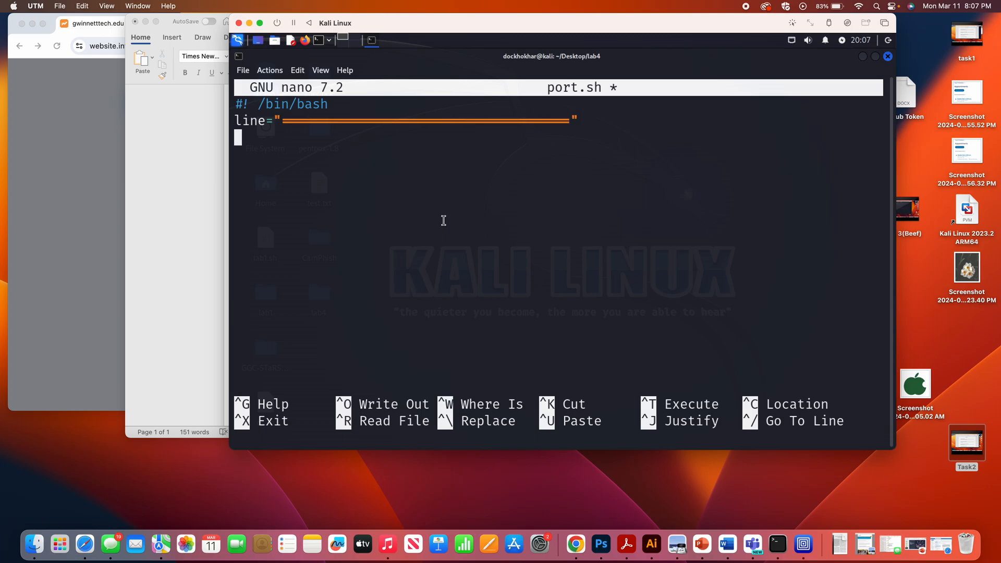
Step: Echo the divider and an indented 'Welcome to Port Scanner' banner
{"action": "type", "text": "echo $lin"}
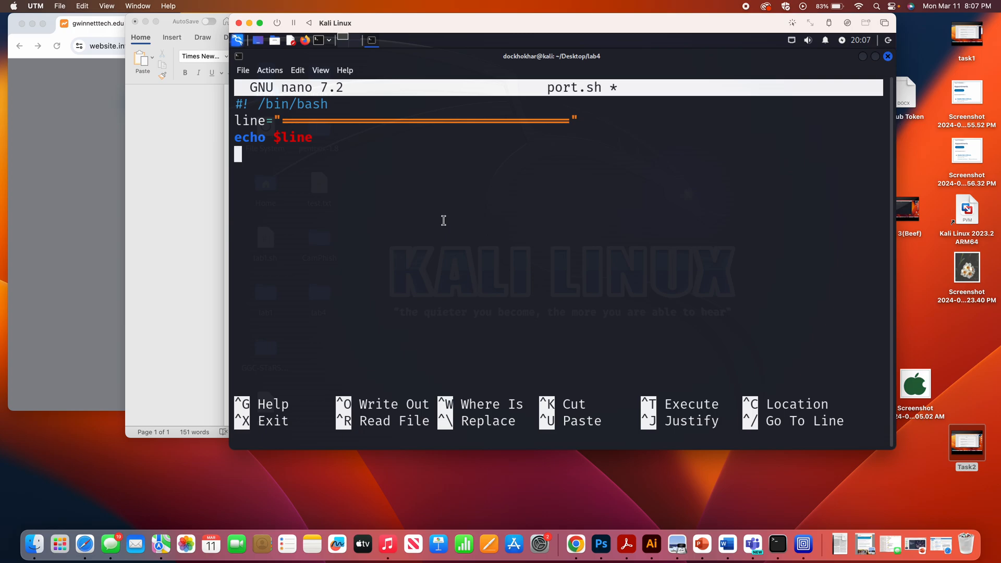
{"action": "type", "text": "echo \"W"}
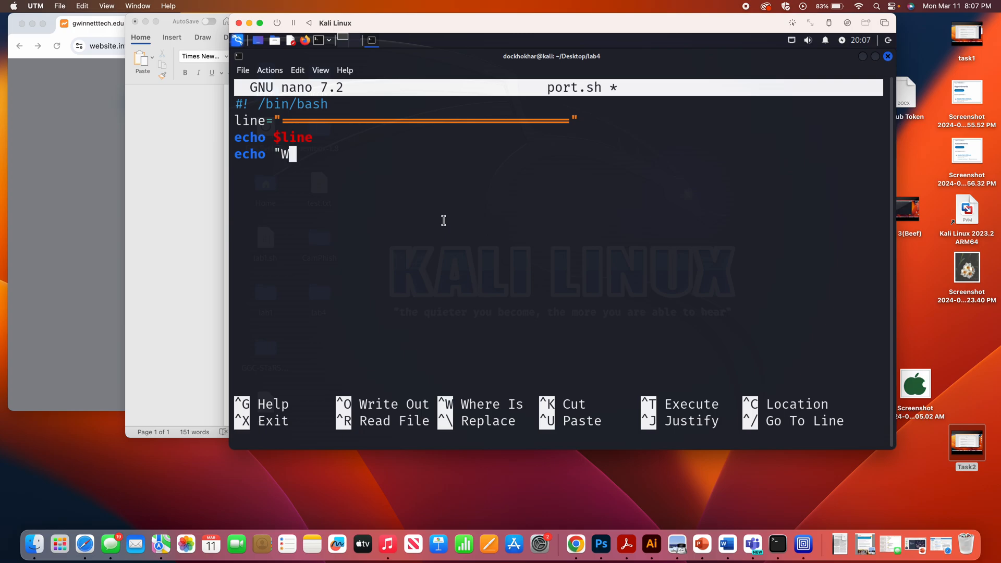
{"action": "type", "text": "elcome to Po"}
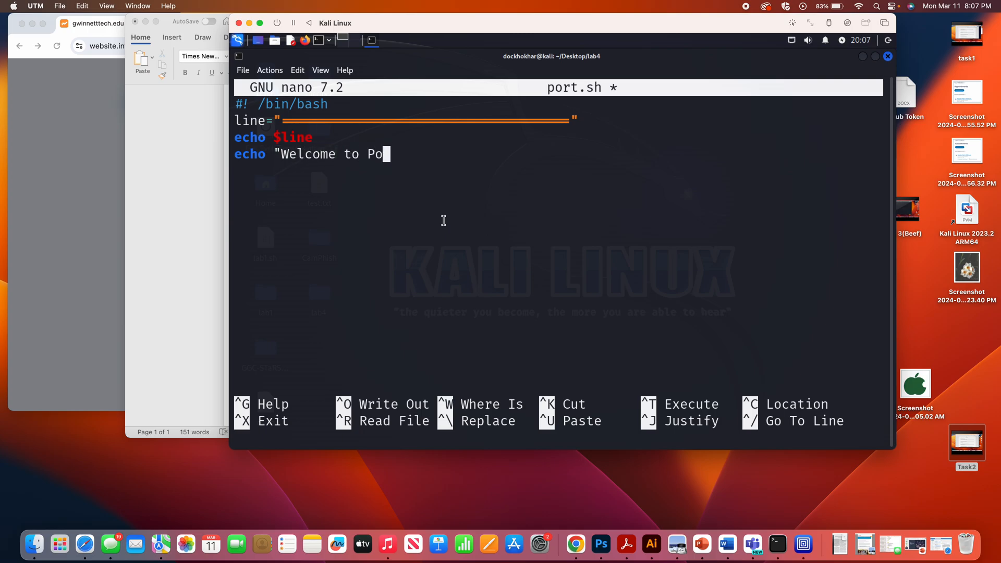
{"action": "type", "text": "rt Sc"}
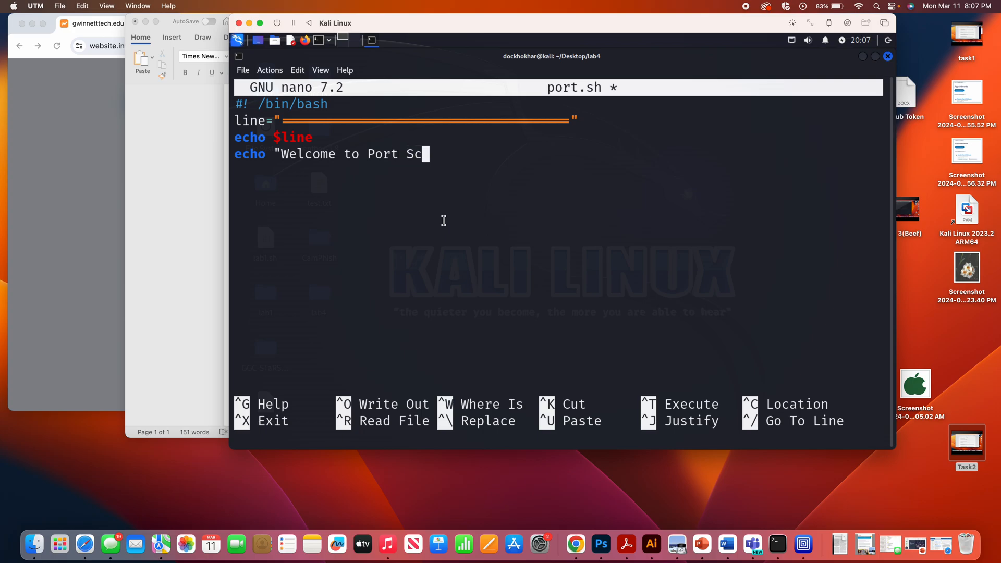
{"action": "type", "text": "anner"}
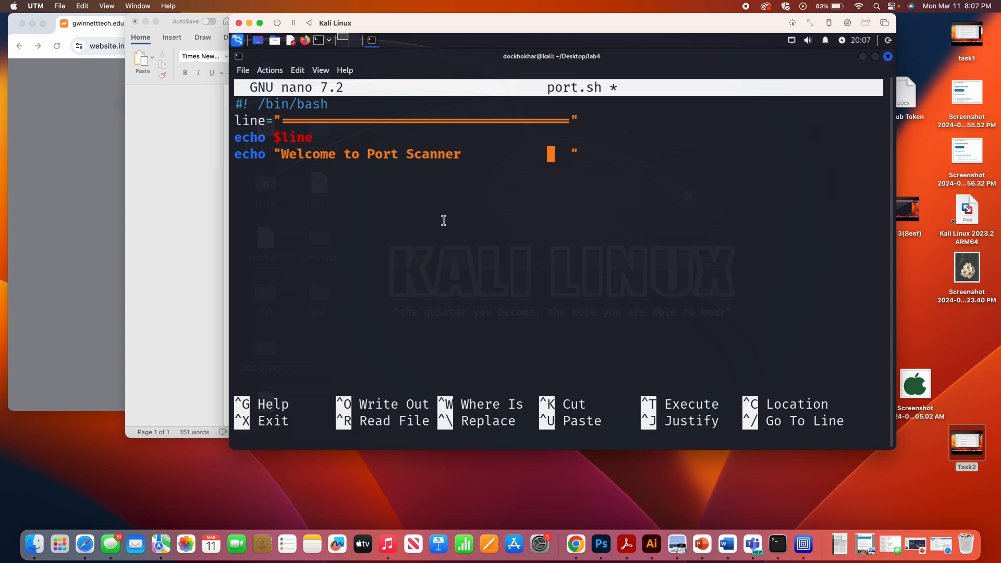
{"action": "left_click", "coordinate": [289, 153]}
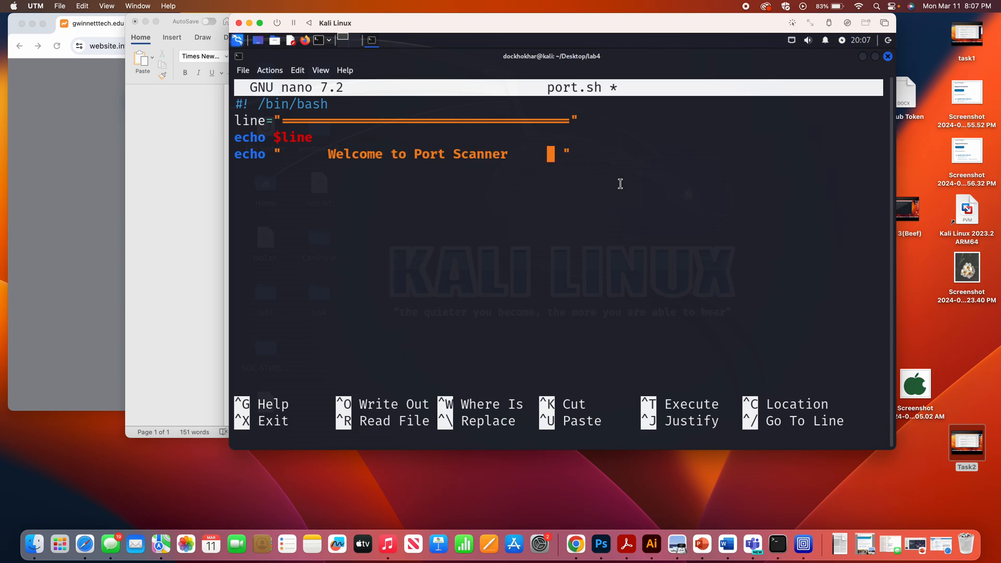
{"action": "key", "text": "Return"}
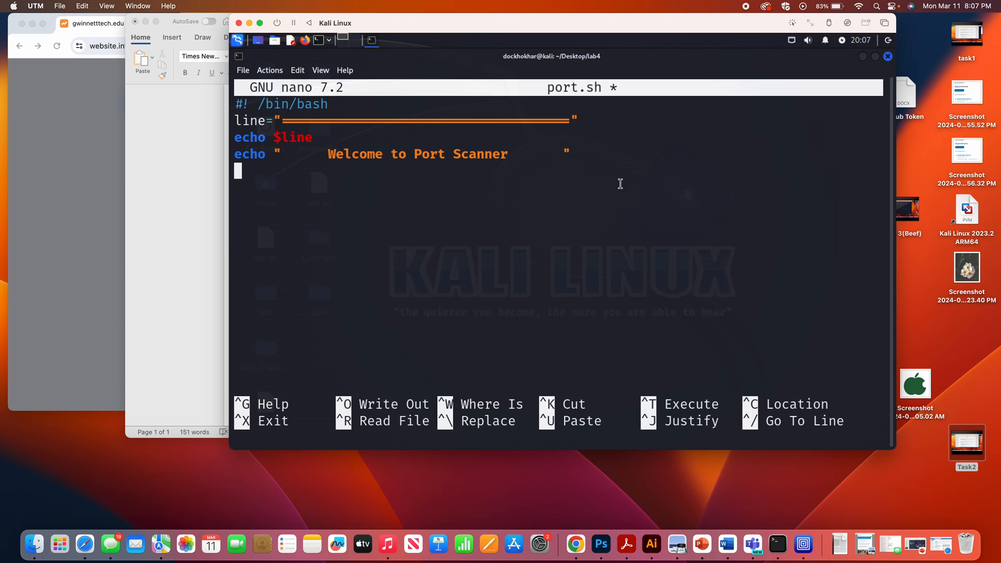
Step: Add echo $line and a blank echo below the banner
{"action": "type", "text": "echo"}
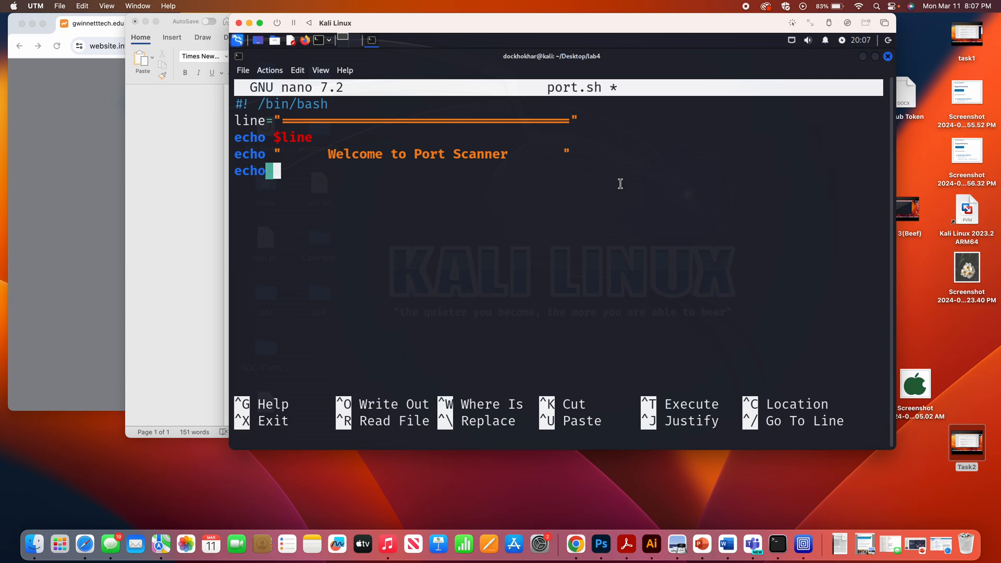
{"action": "type", "text": "$line"}
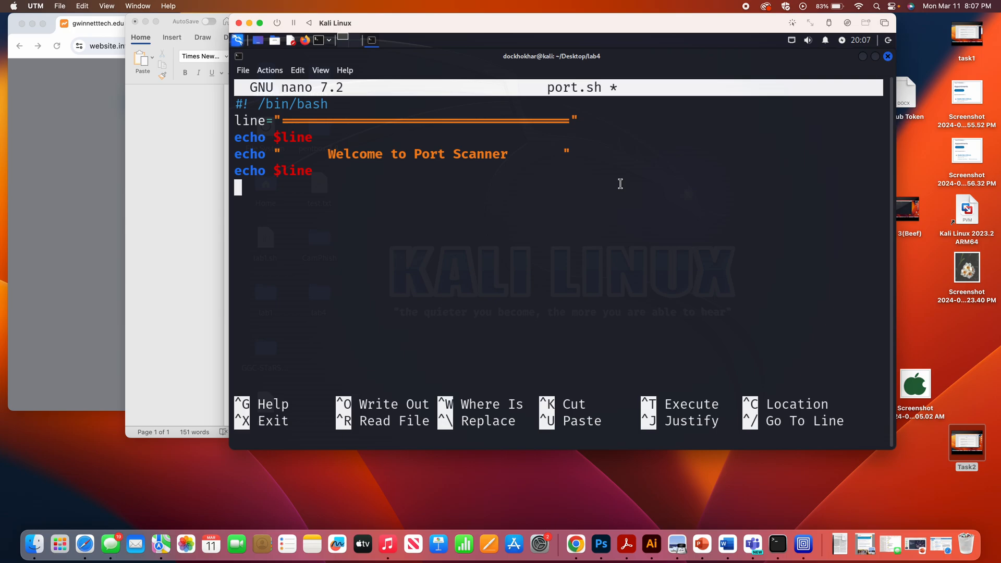
{"action": "type", "text": "echo"}
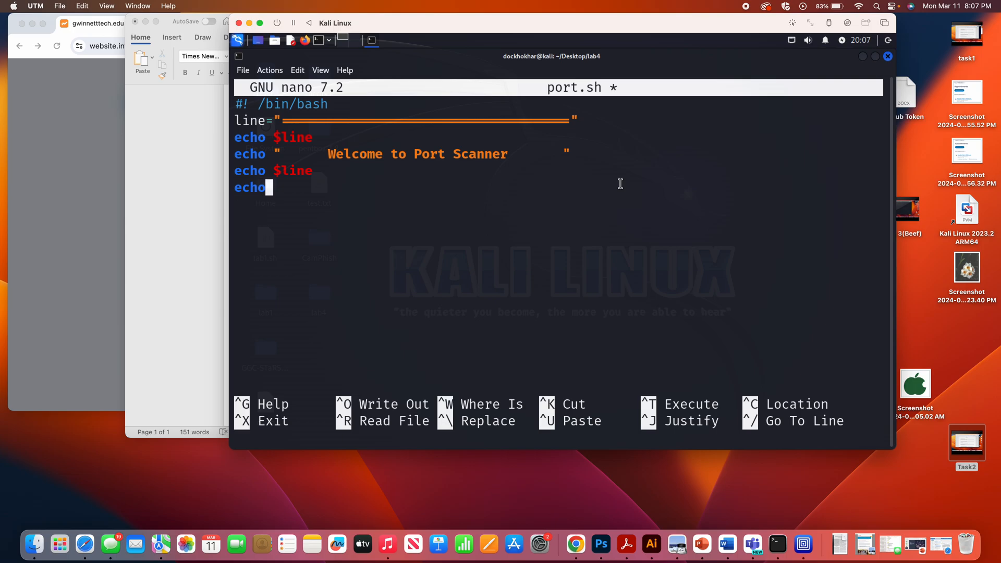
{"action": "key", "text": "Return"}
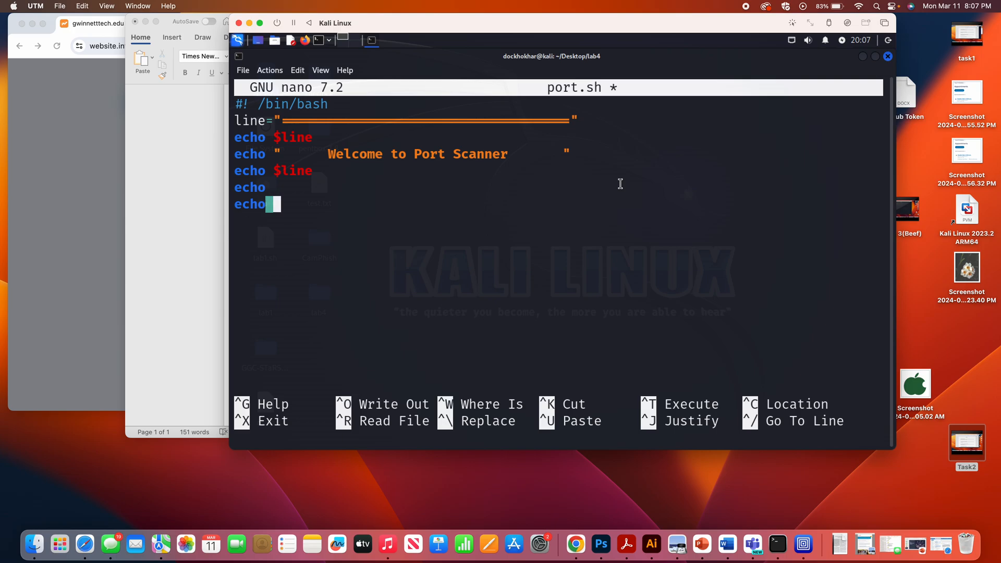
Step: Prompt 'Enter the website to be scanned:' and read the answer into dns
{"action": "type", "text": "\"Enter the"}
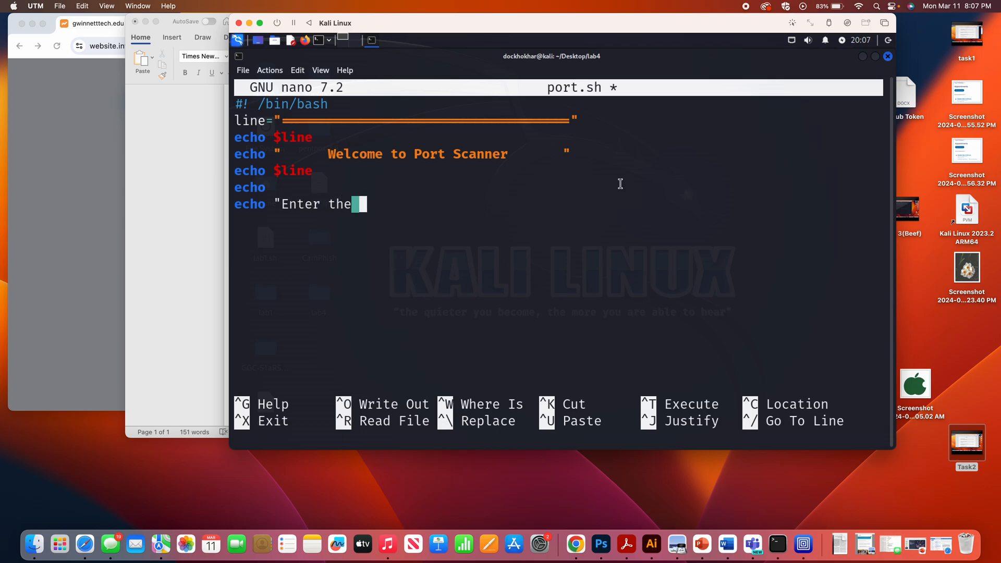
{"action": "type", "text": "website to"}
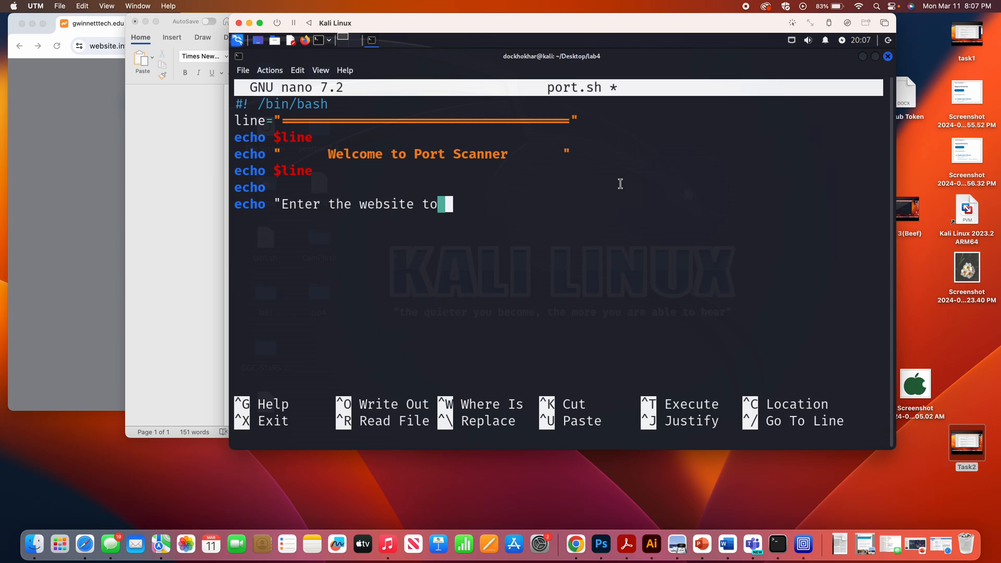
{"action": "type", "text": "be scane"}
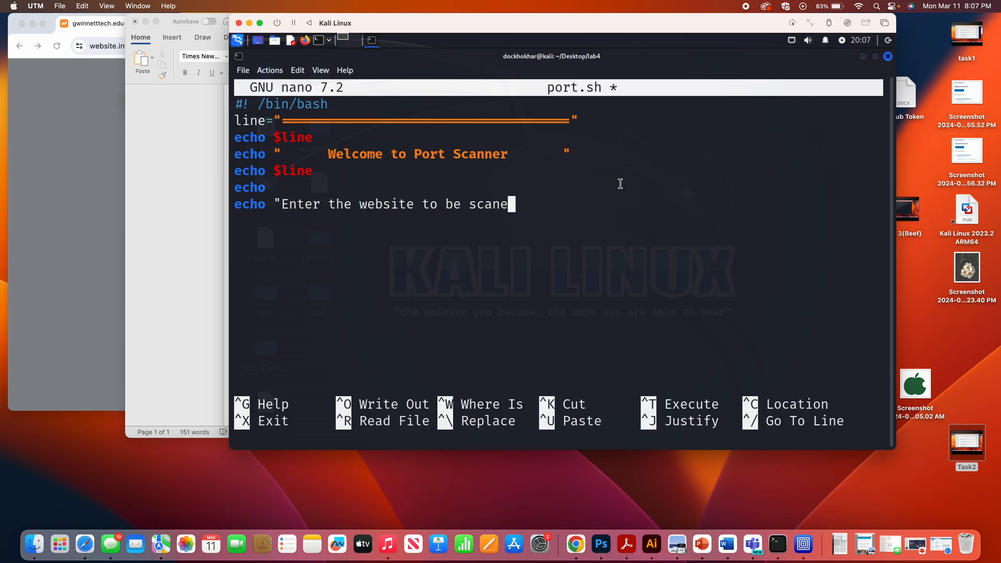
{"action": "type", "text": "]"}
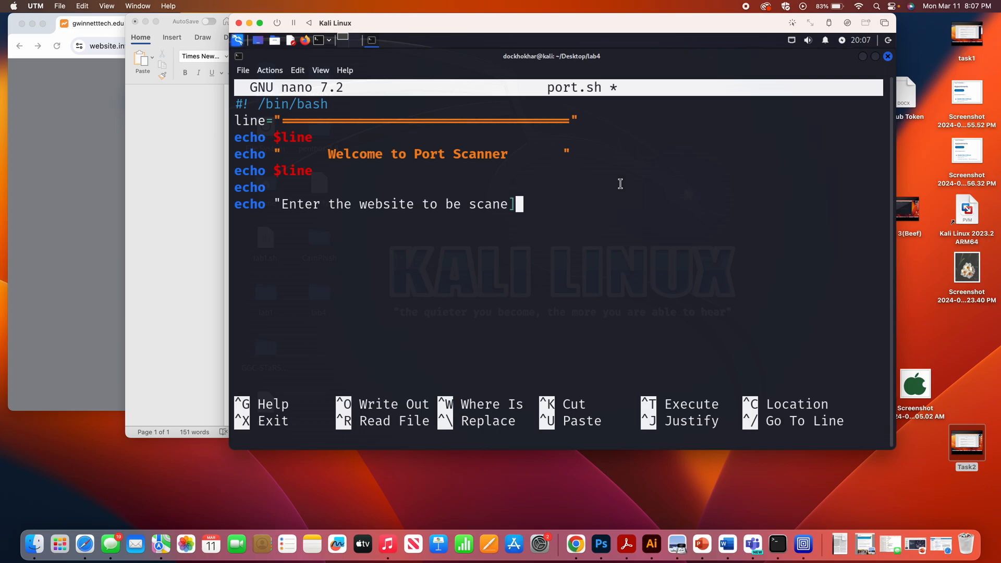
{"action": "type", "text": "ned"}
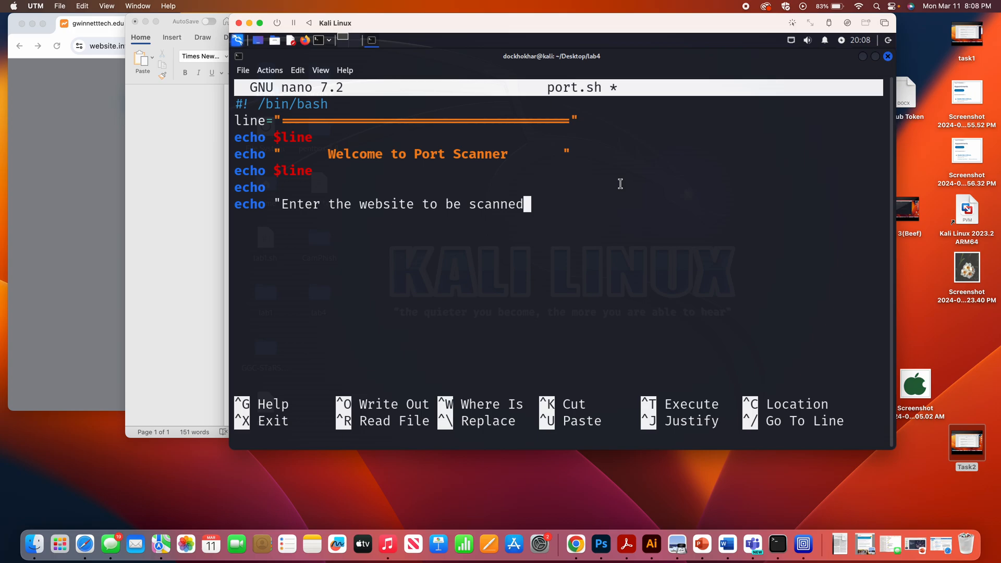
{"action": "type", "text": ":\""}
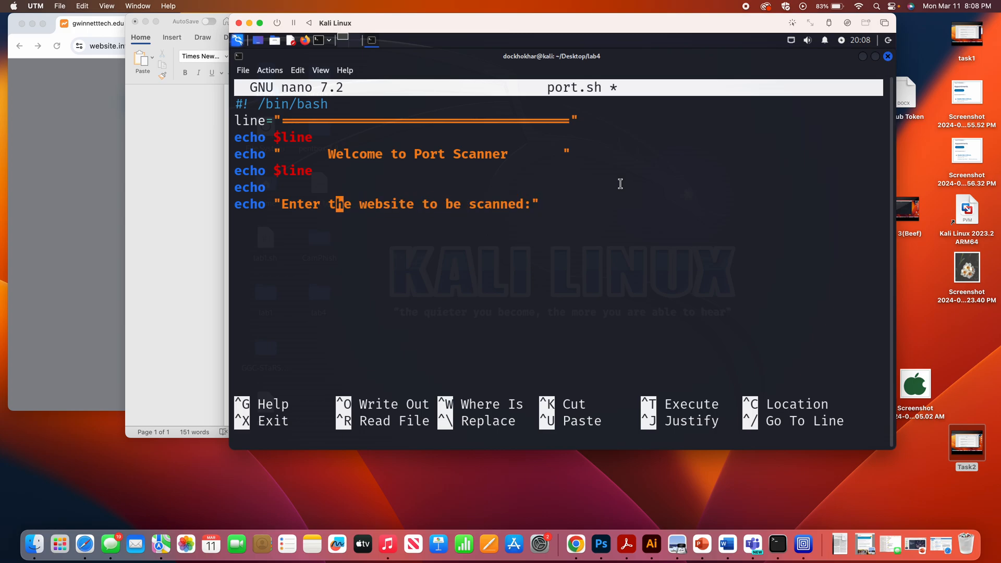
{"action": "type", "text": "-n"}
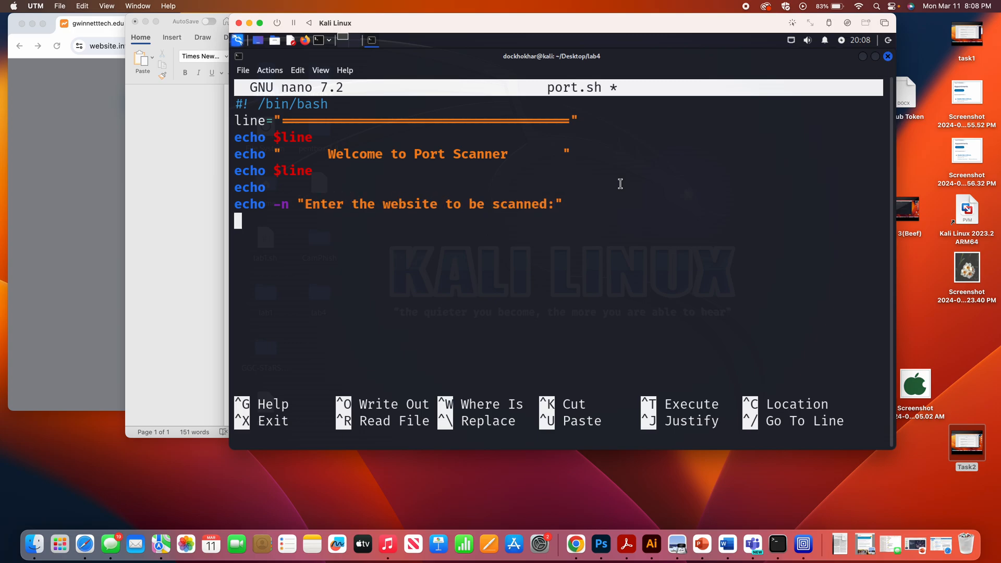
{"action": "type", "text": "read"}
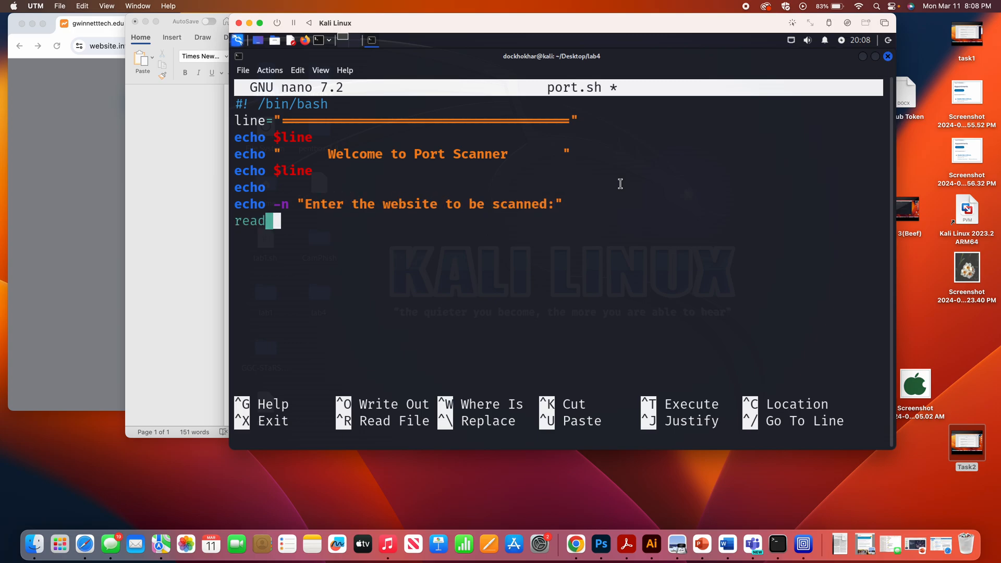
{"action": "type", "text": "dns"}
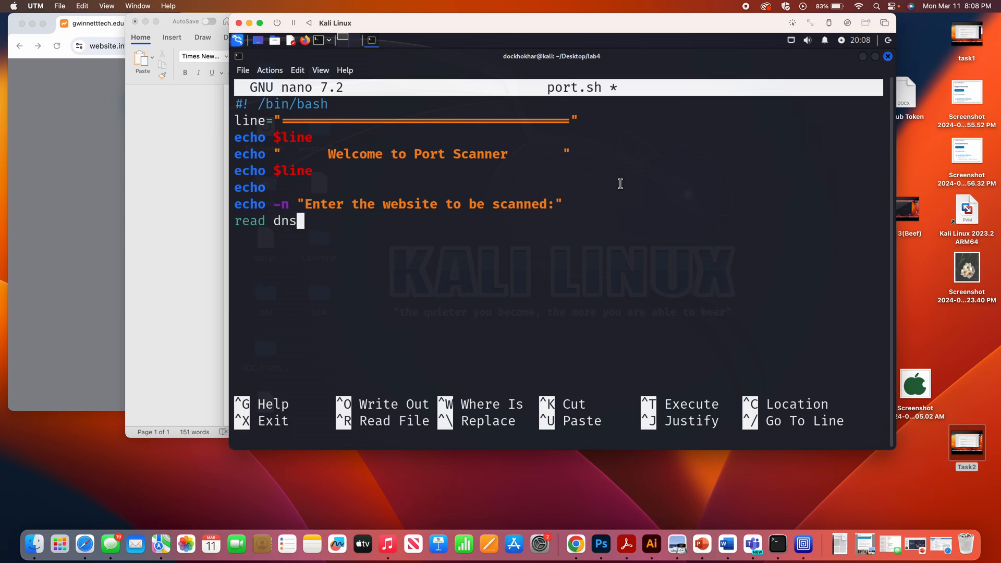
{"action": "key", "text": "Return"}
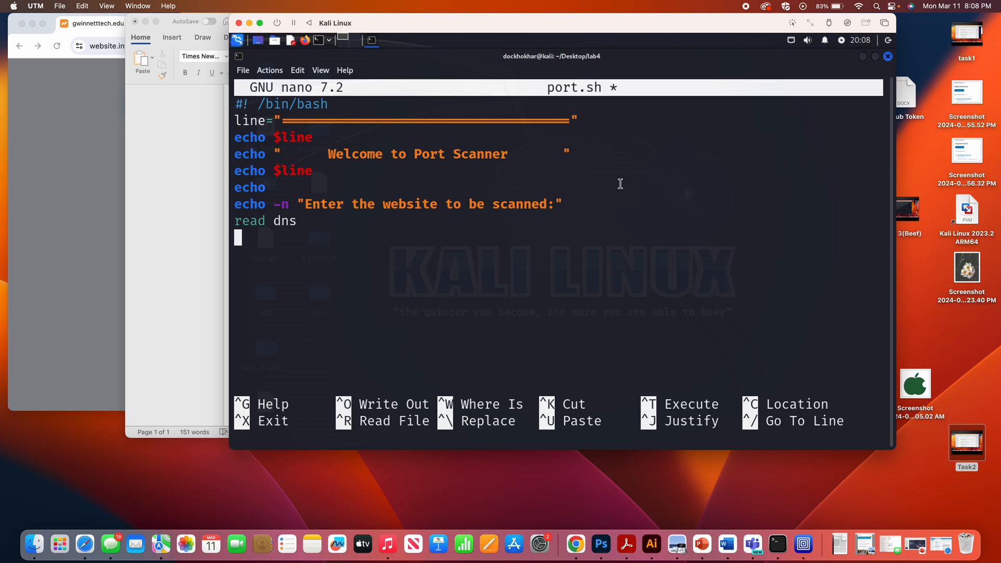
Step: Add the command sudo nmap -sS -p 20,21 $dns
{"action": "type", "text": "sudo"}
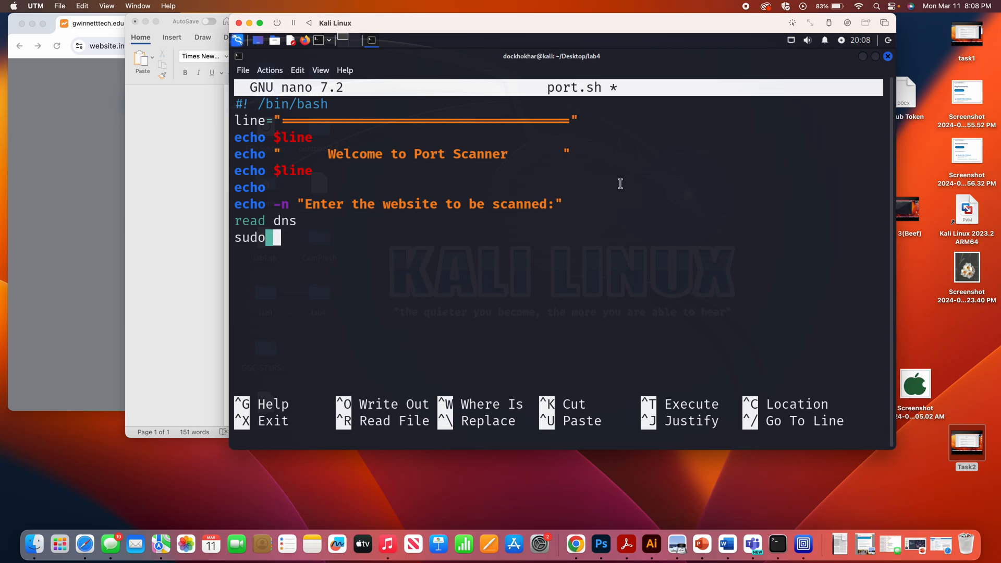
{"action": "type", "text": "nmap -"}
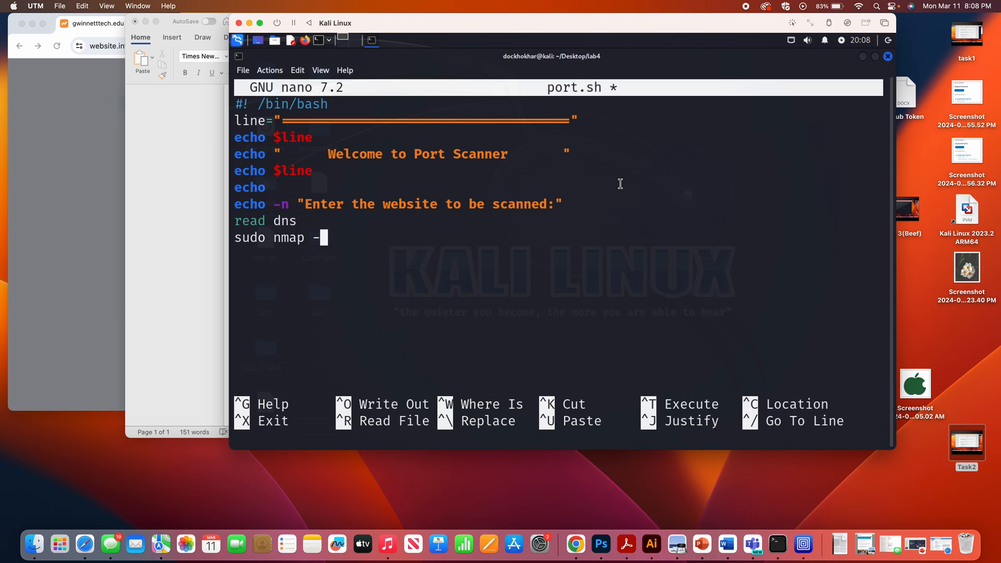
{"action": "type", "text": "sS"}
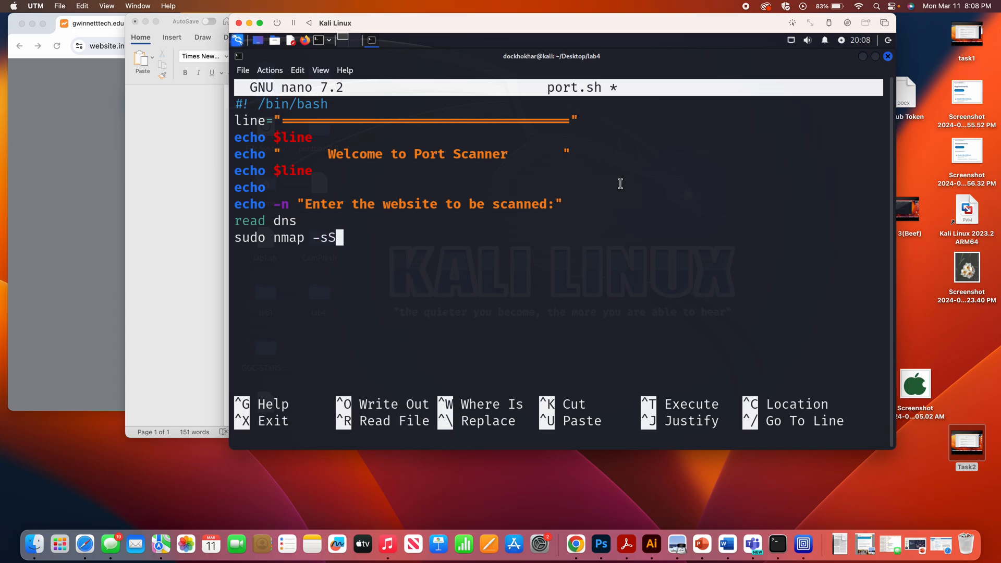
{"action": "type", "text": "-"}
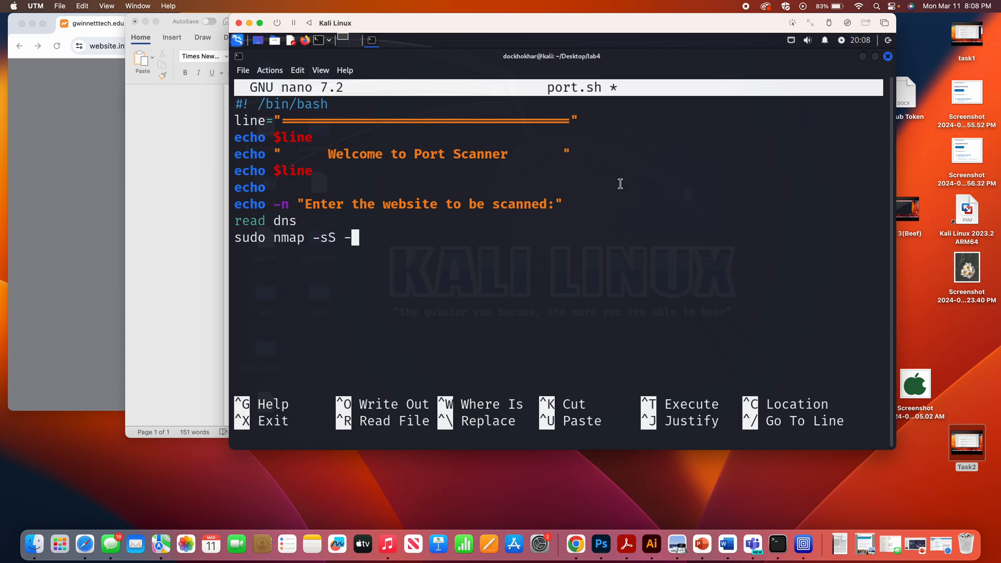
{"action": "type", "text": "-p 20,"}
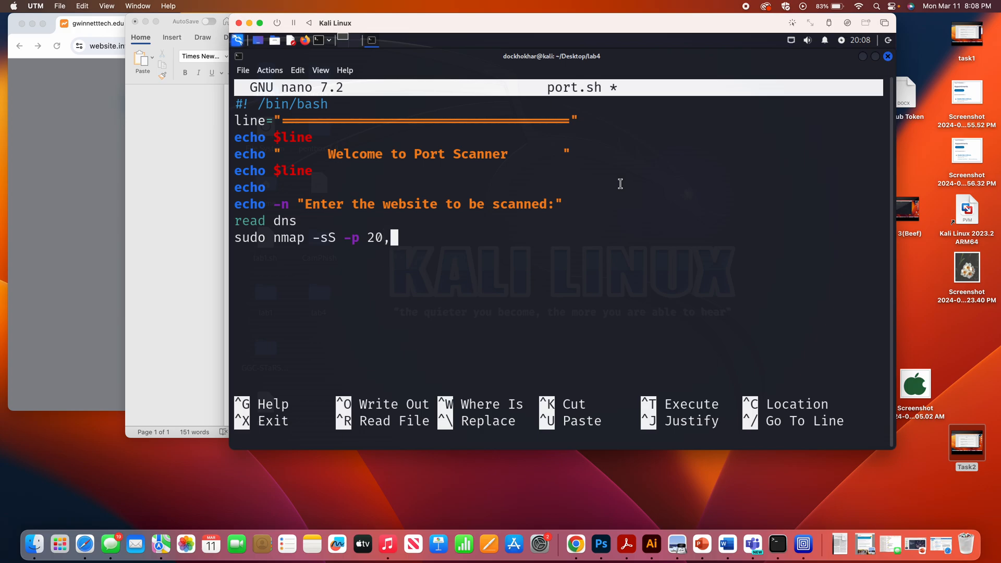
{"action": "type", "text": "21"}
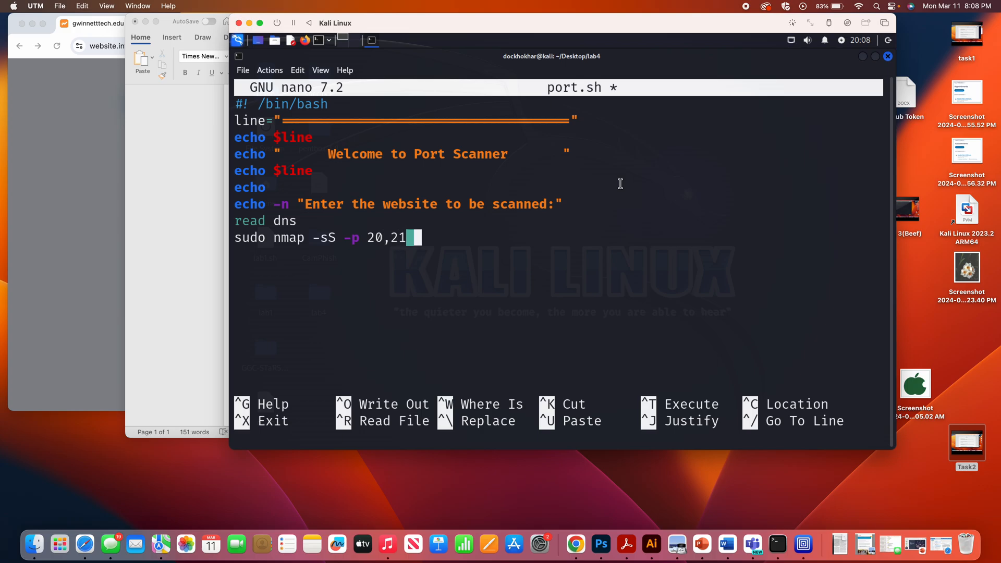
{"action": "type", "text": "$dns"}
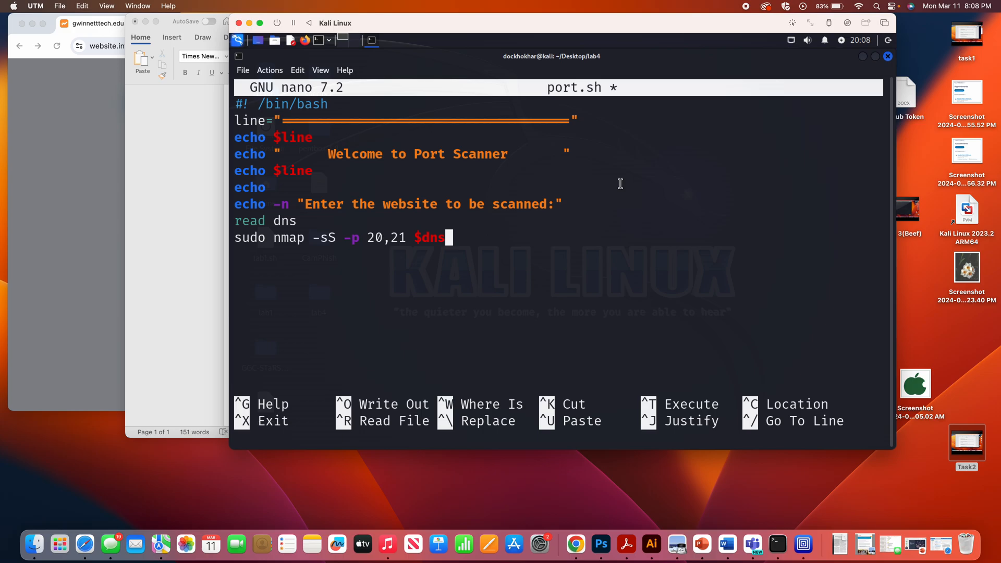
Step: Add an 'OS Scan starts now' banner framed by echo $line lines
{"action": "type", "text": "e"}
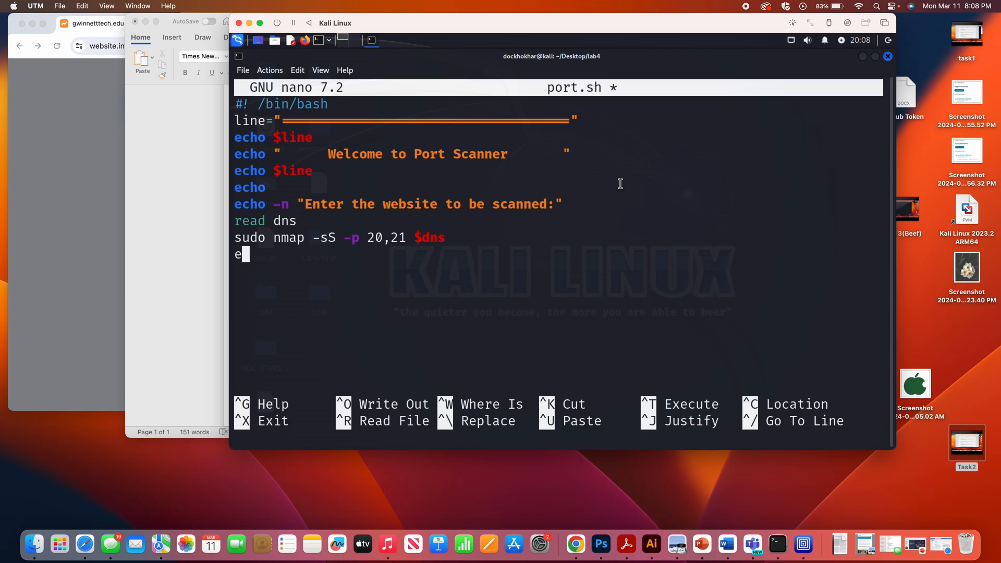
{"action": "type", "text": "cho $"}
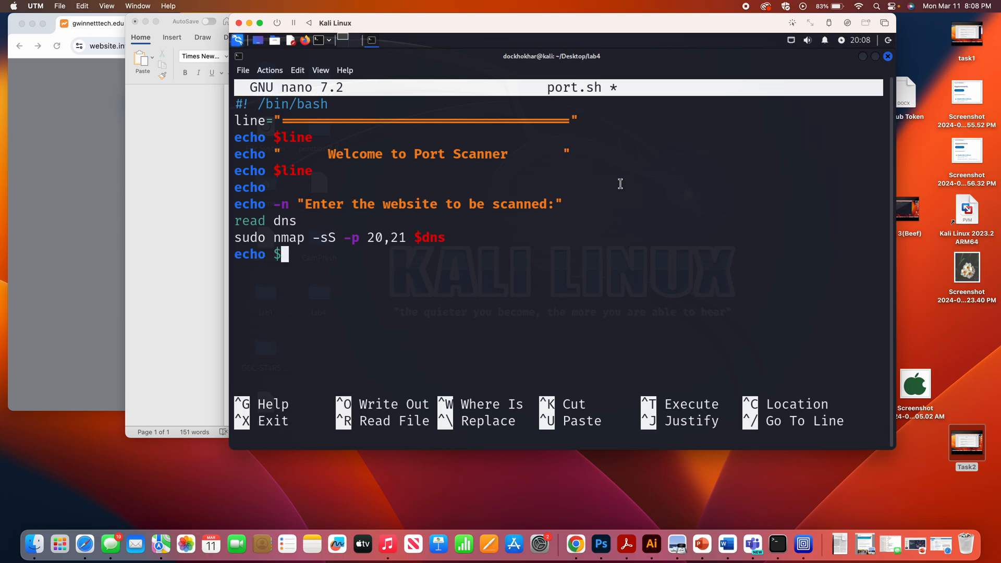
{"action": "type", "text": "$line"}
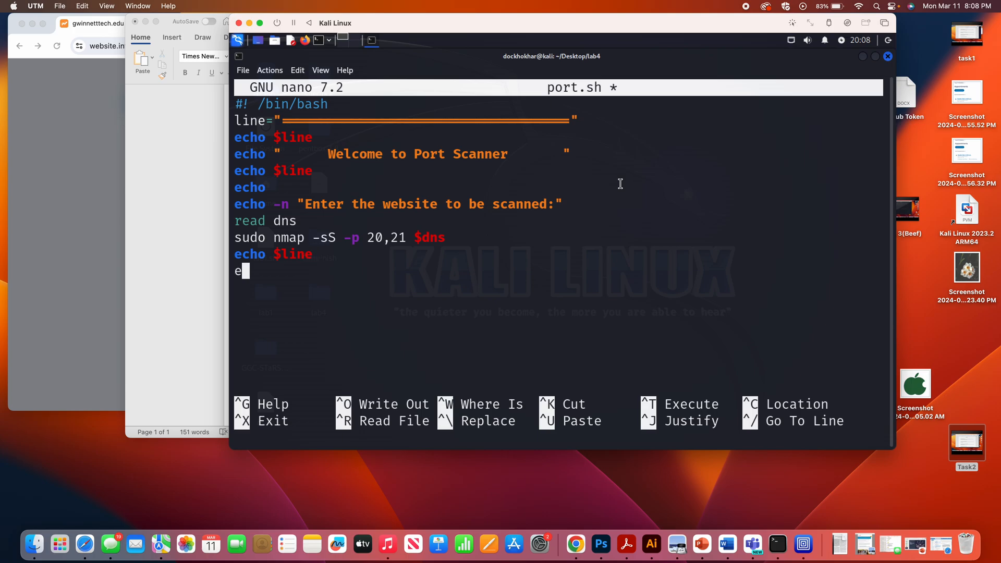
{"action": "type", "text": "cho \""}
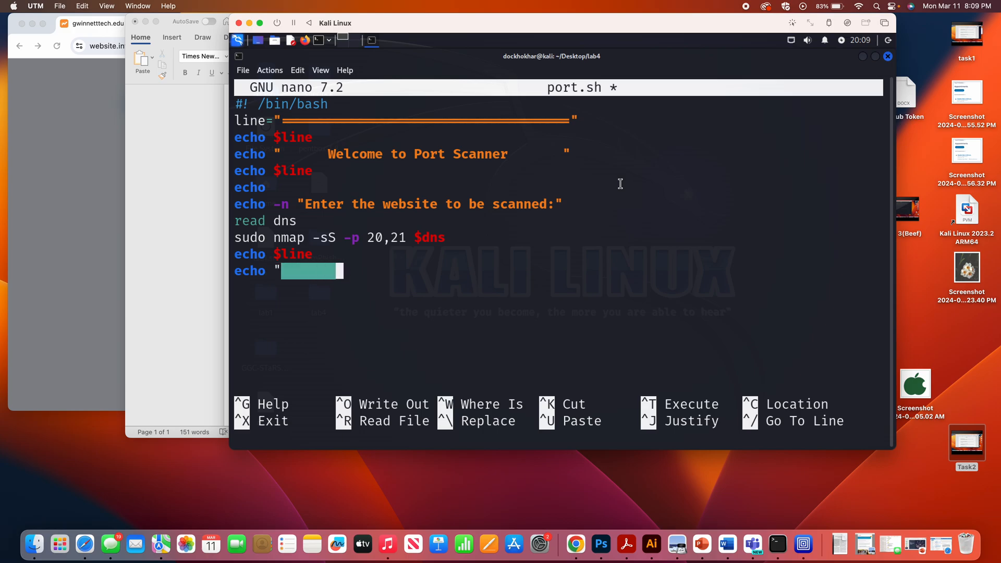
{"action": "type", "text": "OS"}
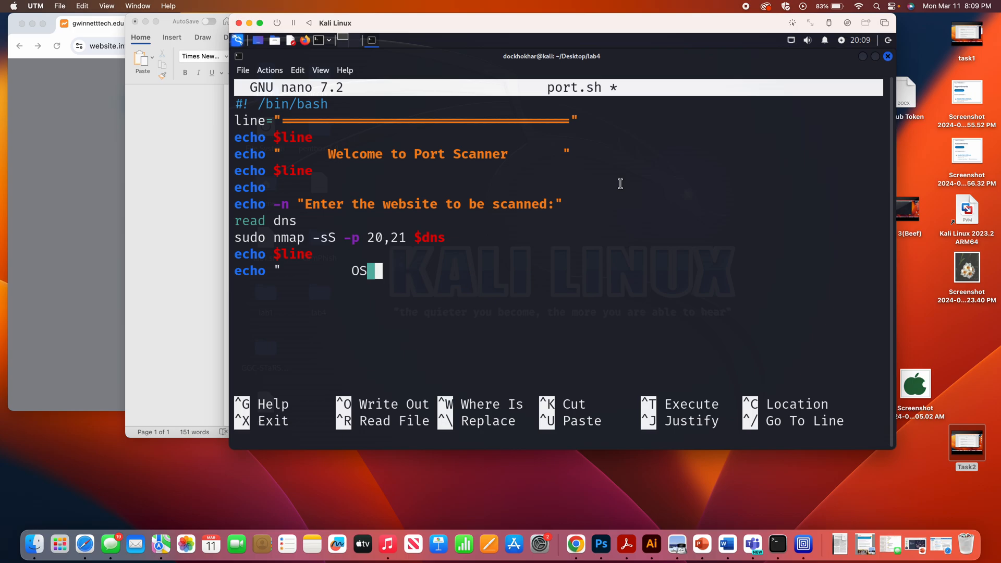
{"action": "type", "text": "Scan"}
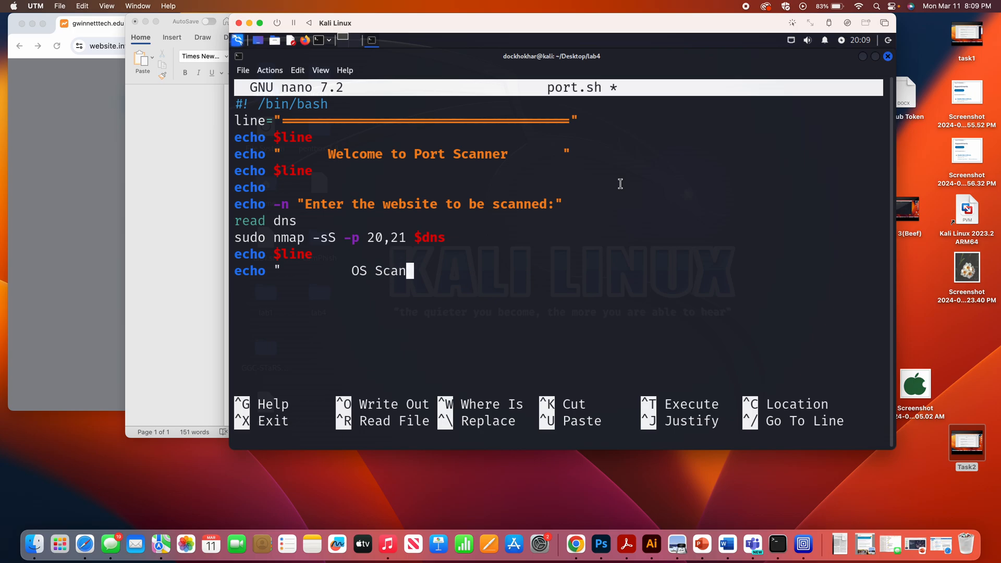
{"action": "type", "text": "starts now        \""}
{"action": "type", "text": "ec"}
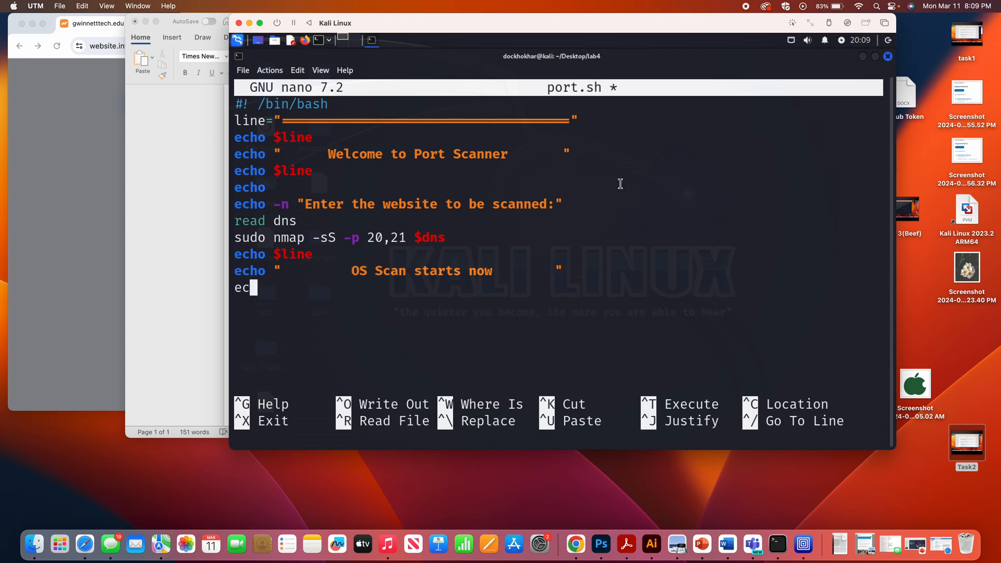
{"action": "type", "text": "ho $lin"}
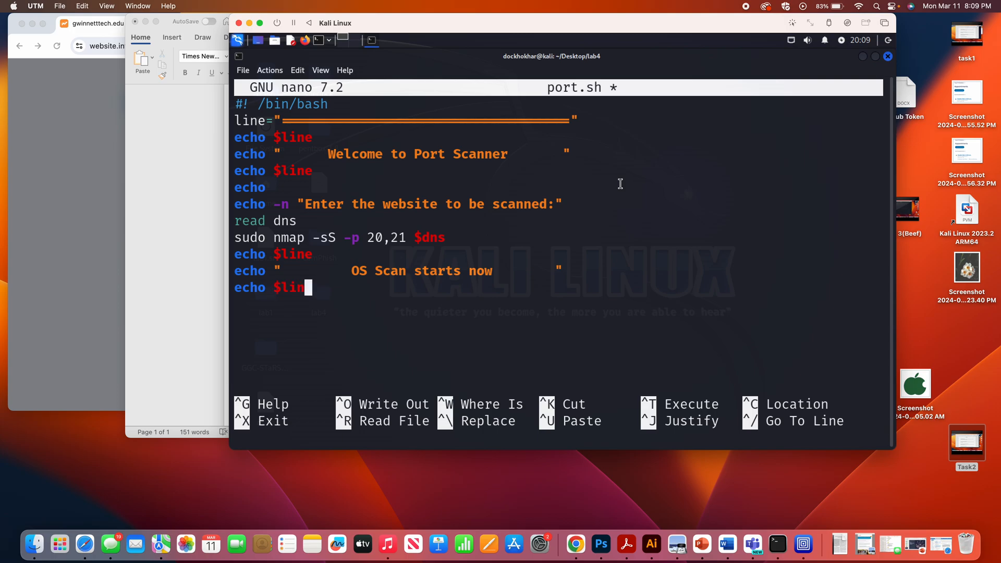
Step: Add sudo nmap -O $dns for OS detection and exit nano
{"action": "type", "text": "sudo namp"}
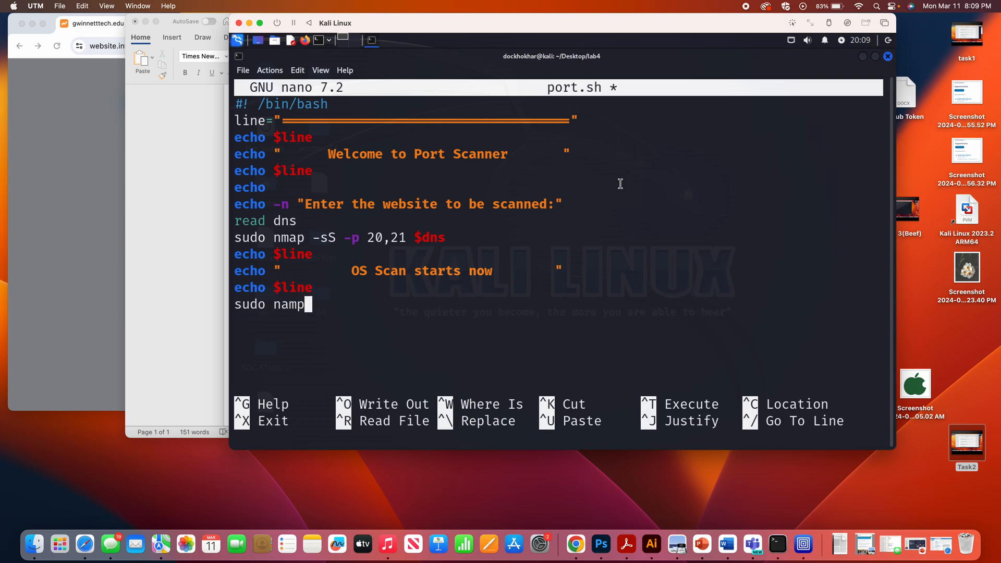
{"action": "key", "text": "Backspace"}
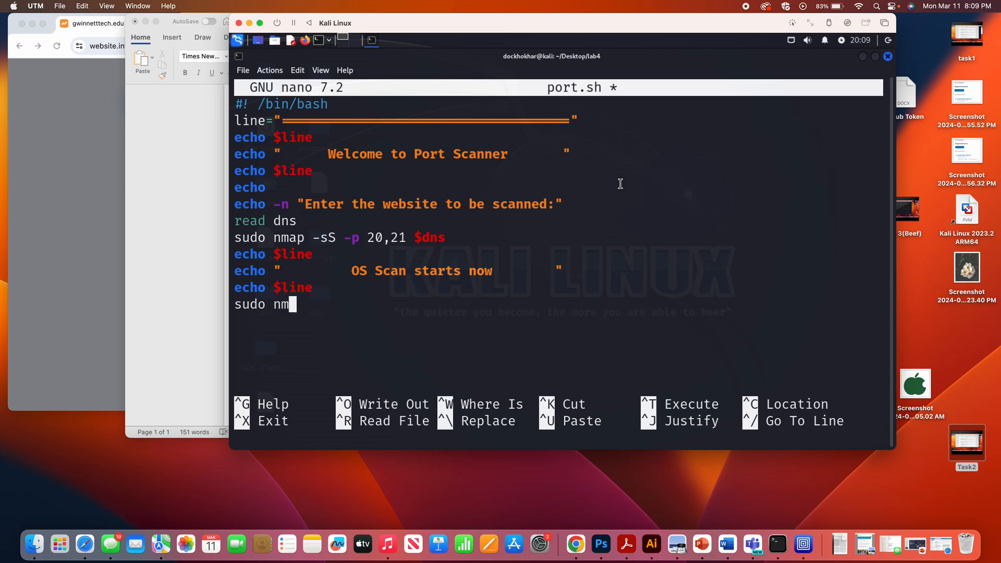
{"action": "type", "text": "ap -O"}
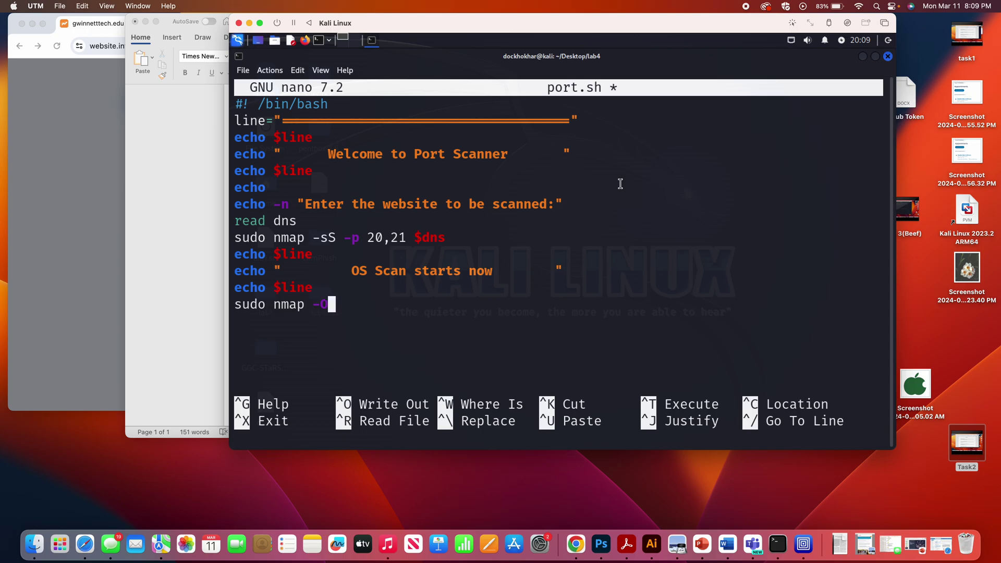
{"action": "type", "text": "$"}
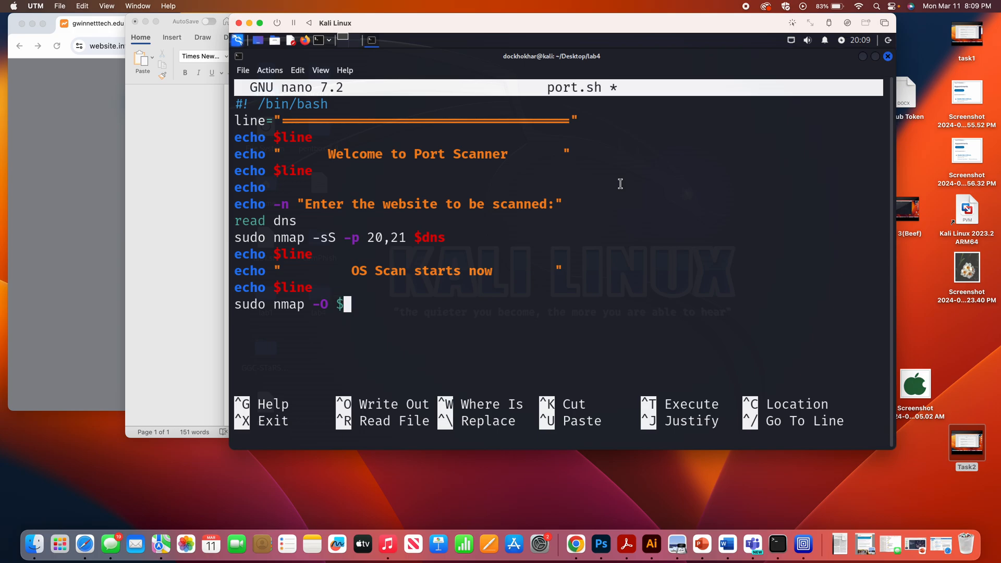
{"action": "type", "text": "dns"}
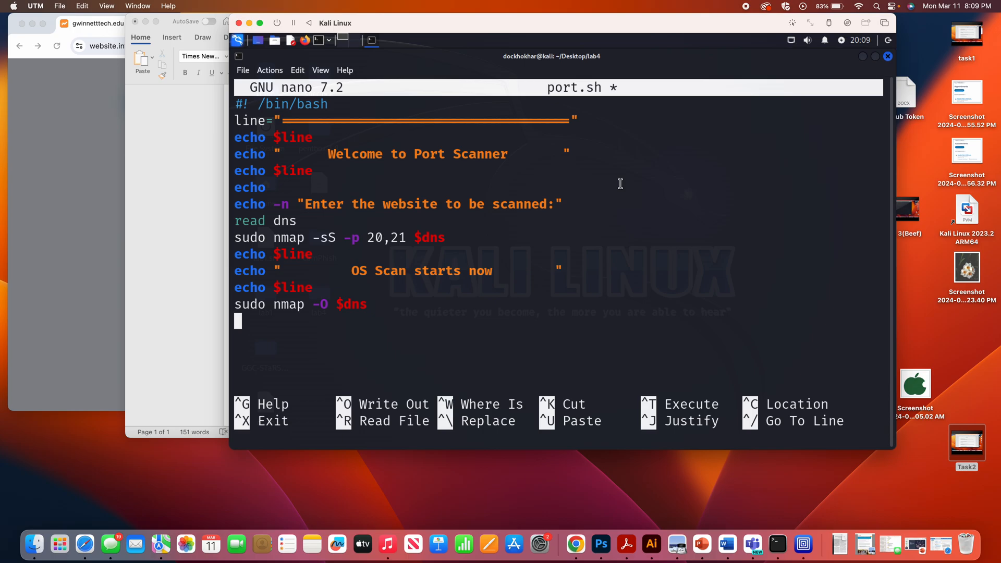
{"action": "key", "text": "ctrl+x"}
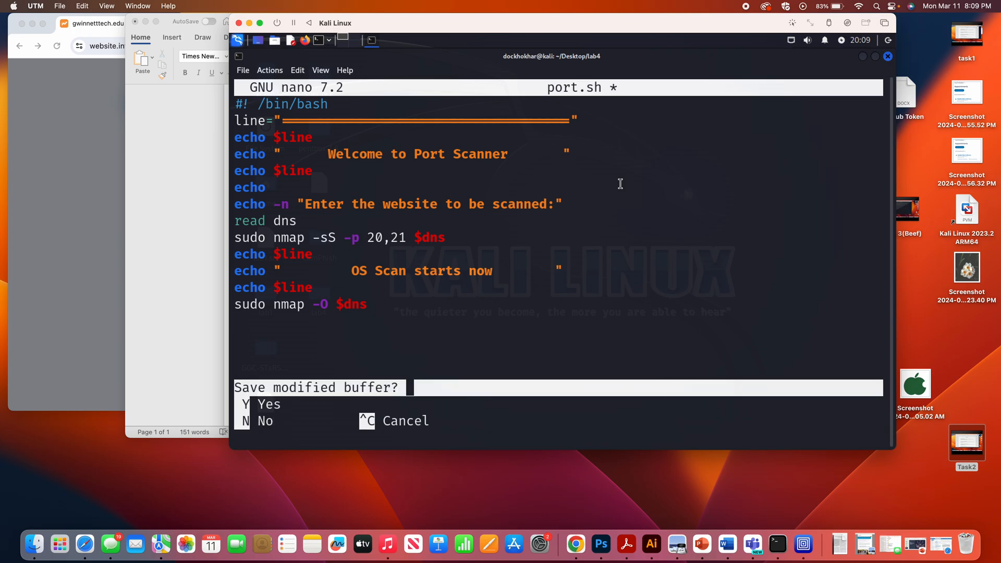
Step: Save port.sh, leave nano and recall earlier commands to prepare ./port.sh
{"action": "key", "text": "y"}
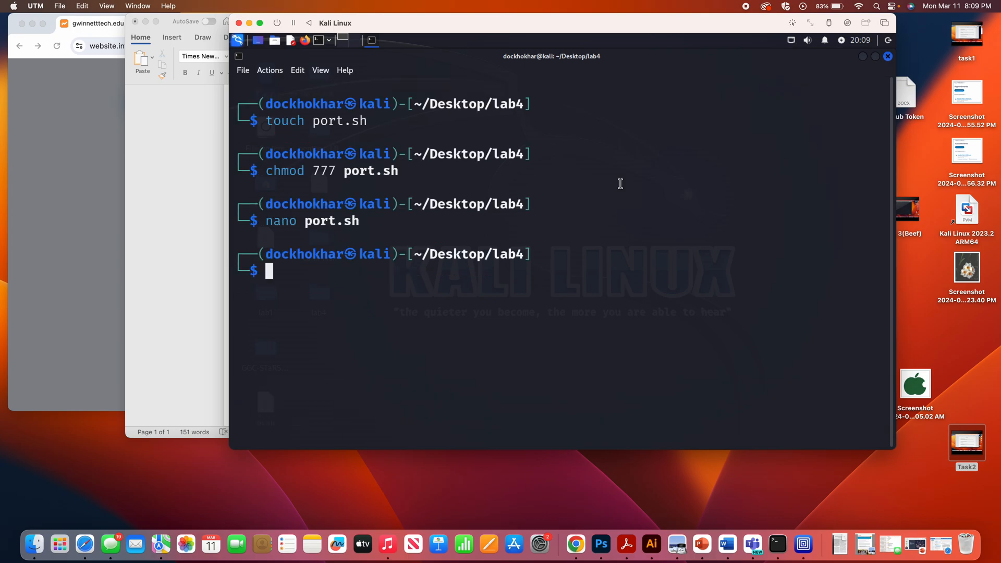
{"action": "type", "text": "chmod 777 port.sh"}
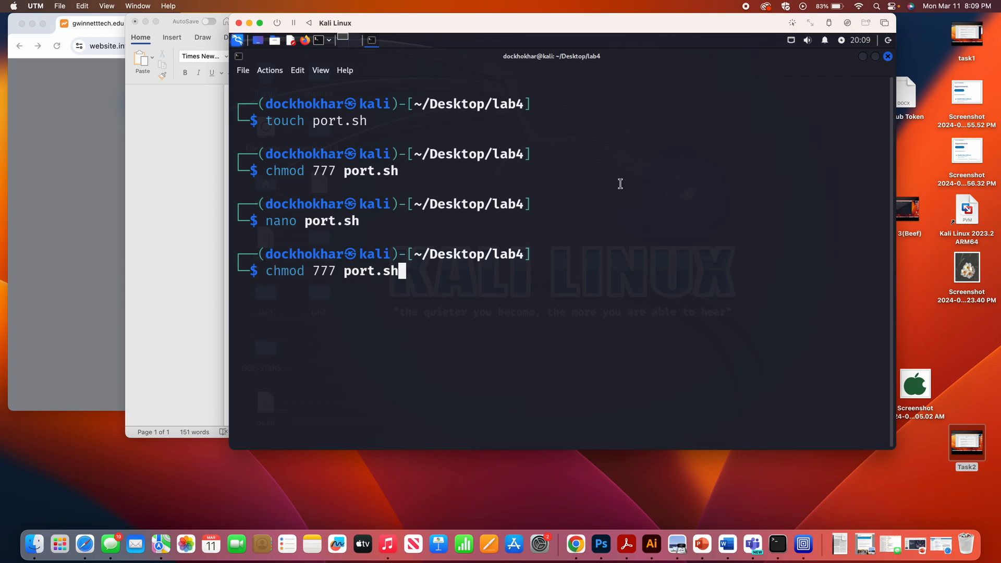
{"action": "type", "text": "touch port.sh"}
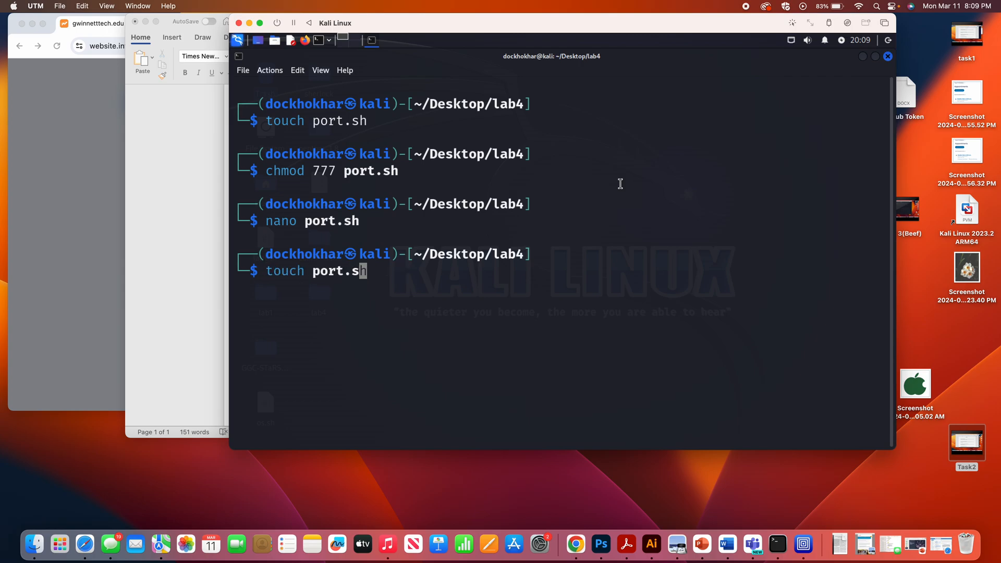
{"action": "type", "text": "./dns.sh"}
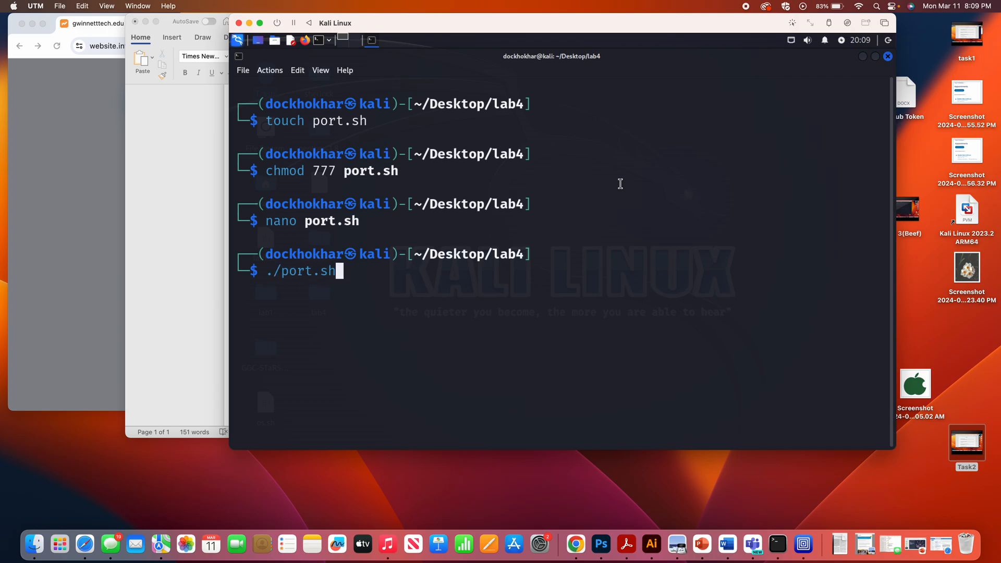
Step: Run port.sh against gwinnetttech.edu with the sudo password, then reopen it in nano
{"action": "key", "text": "Return"}
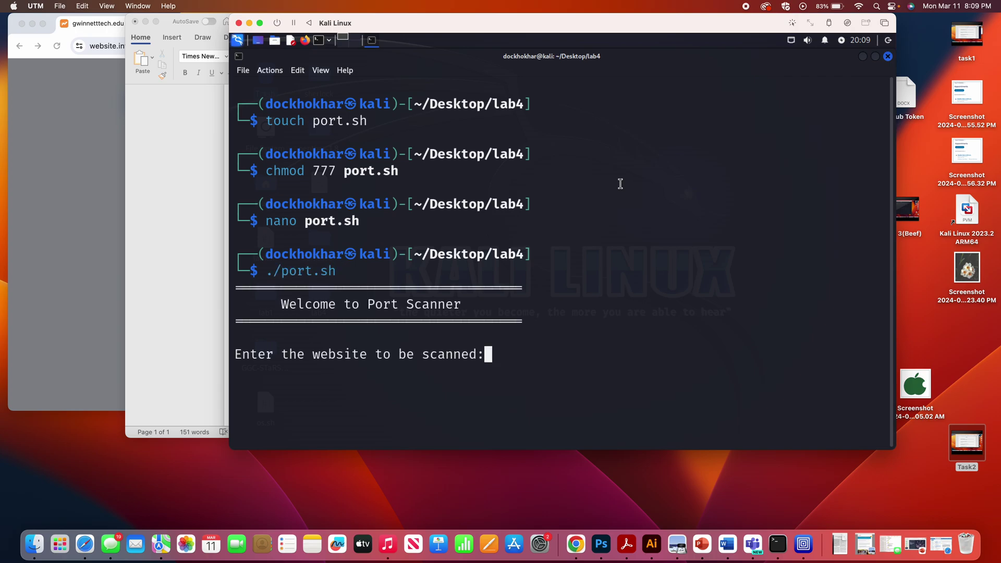
{"action": "type", "text": "gwin"}
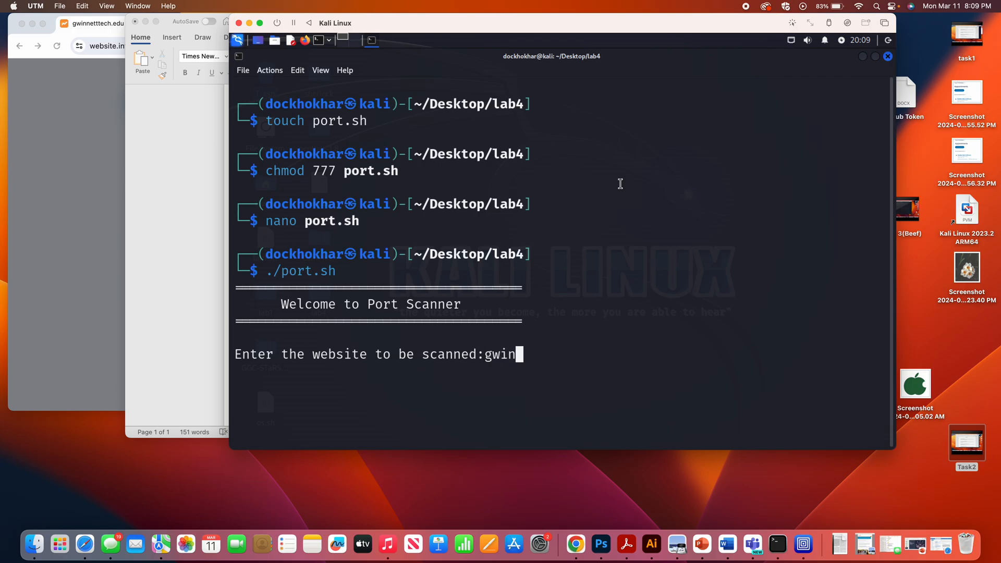
{"action": "type", "text": "nettech."}
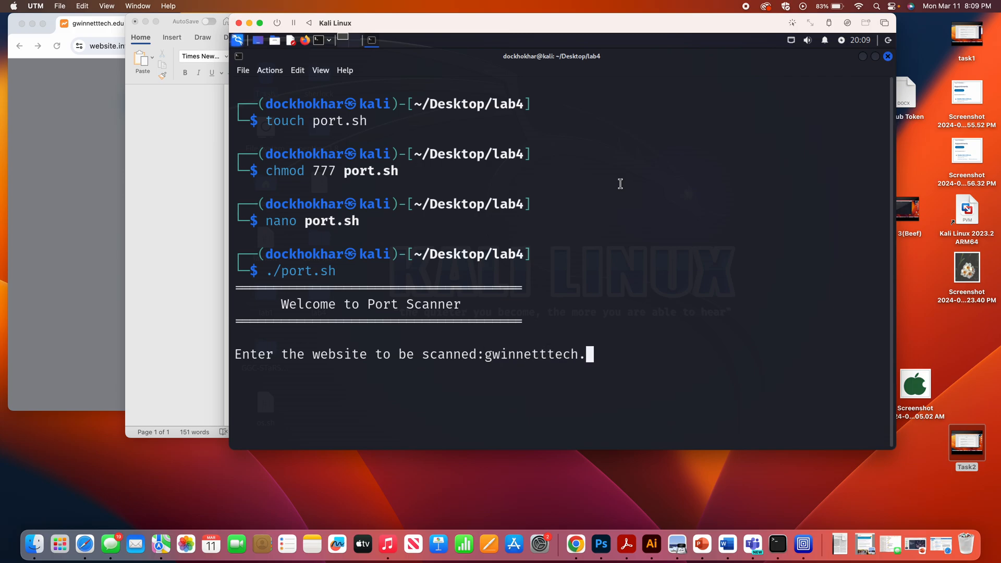
{"action": "key", "text": "Return"}
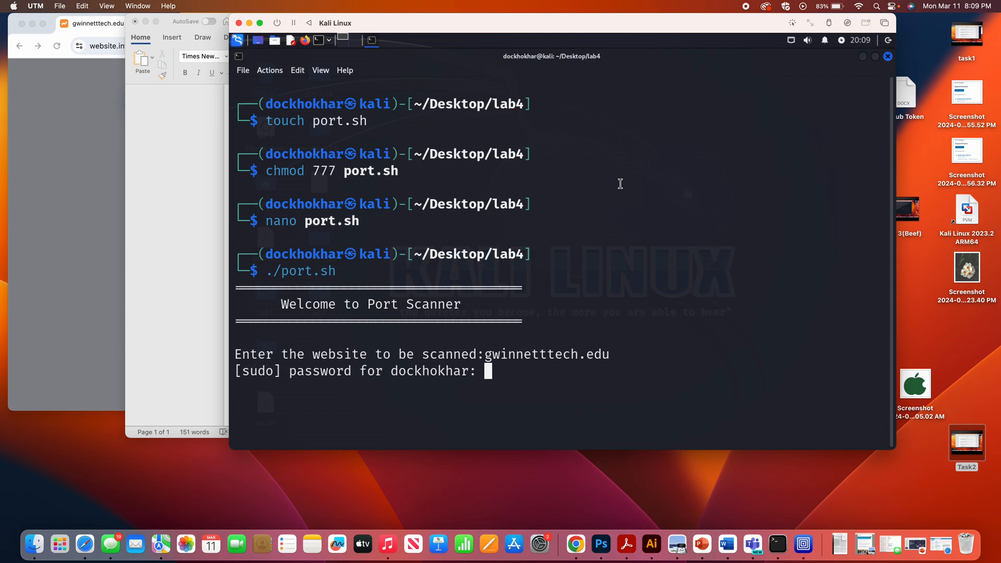
{"action": "key", "text": "Return"}
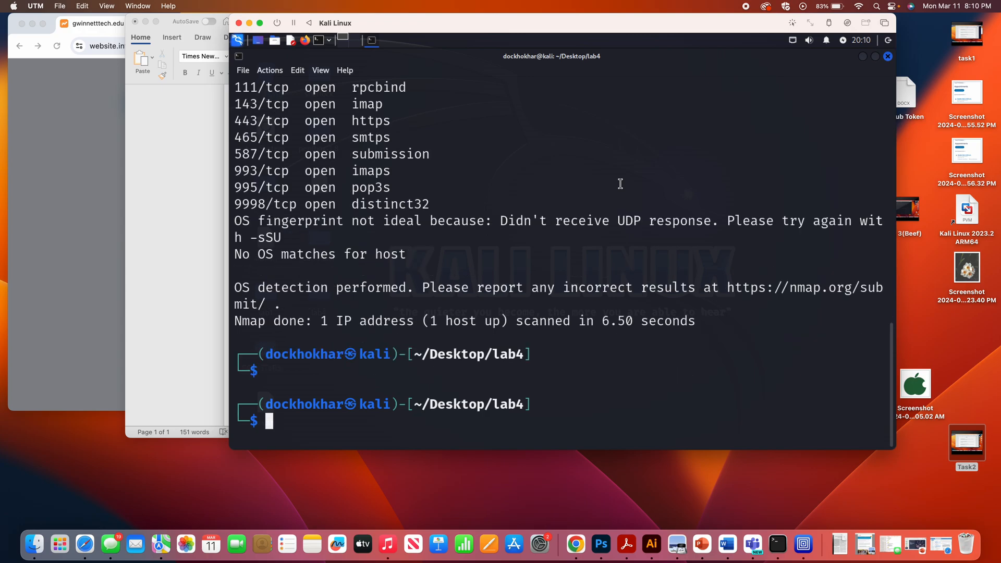
{"action": "type", "text": "nano port.sh"}
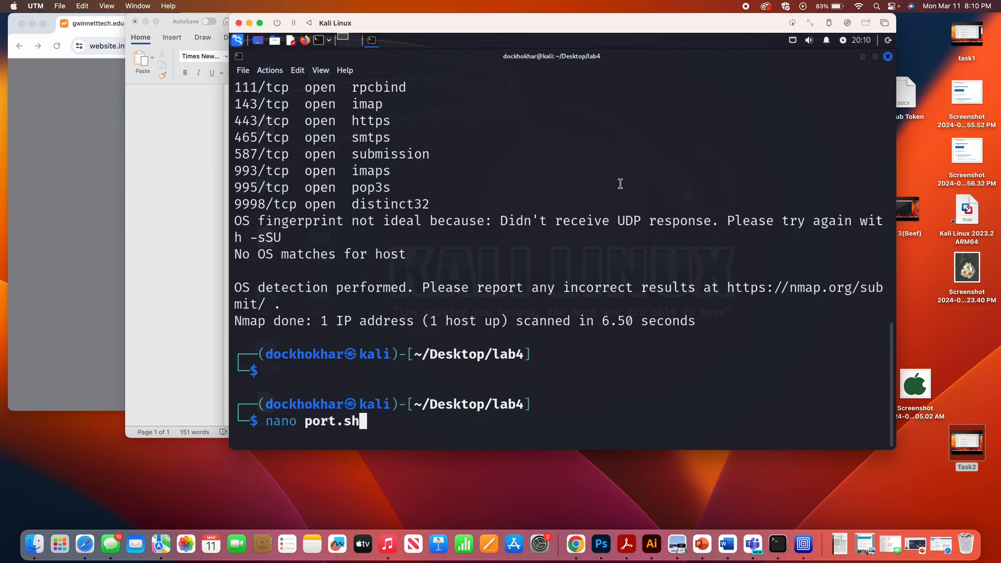
{"action": "key", "text": "Return"}
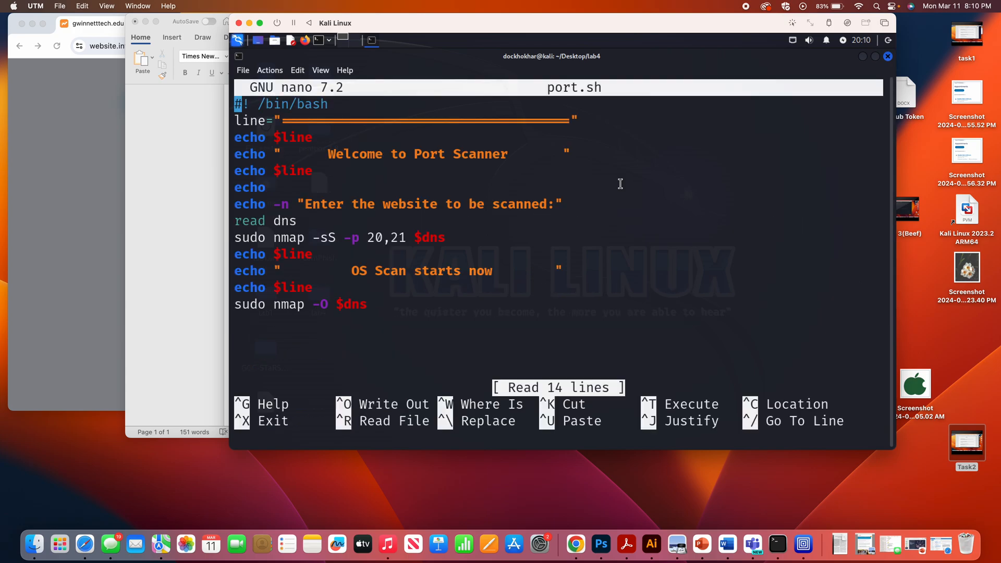